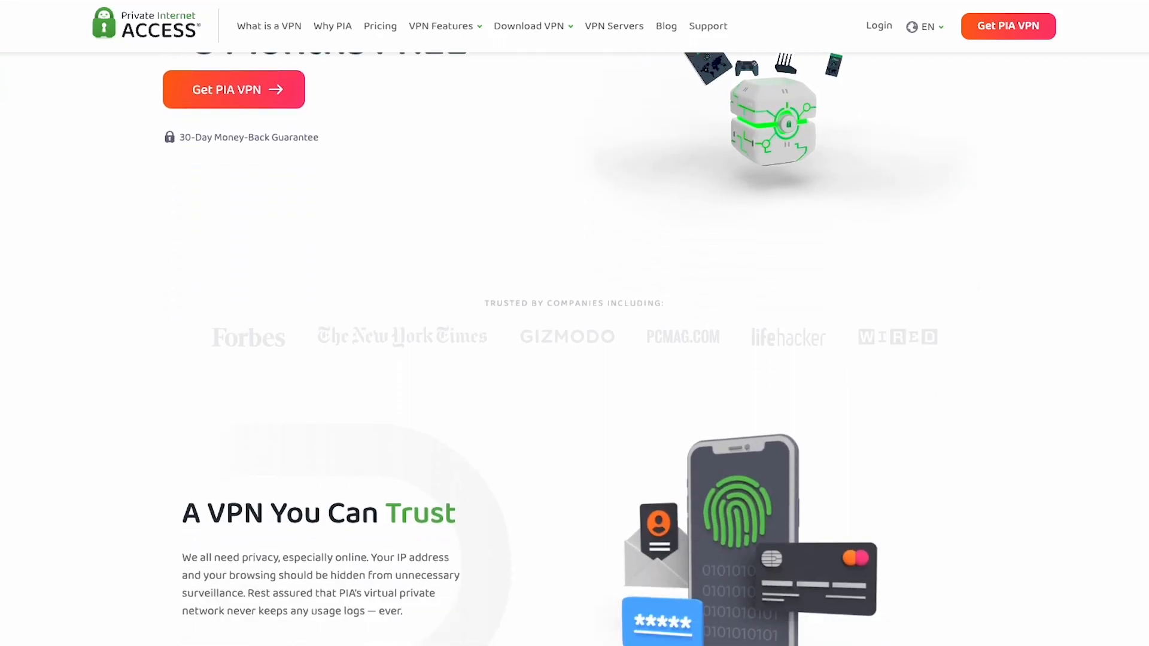
# Browse PIA's VPN server locations page and expand the Middle East, Africa & Central Asia list.
pyautogui.scroll(-3)
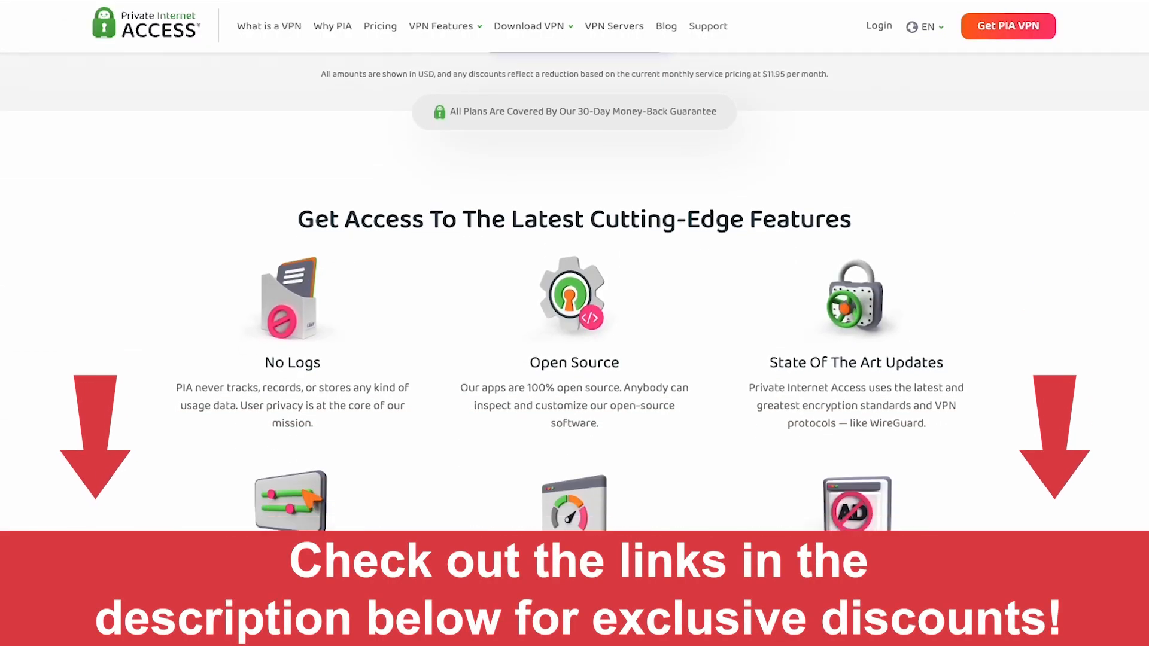
pyautogui.scroll(-3)
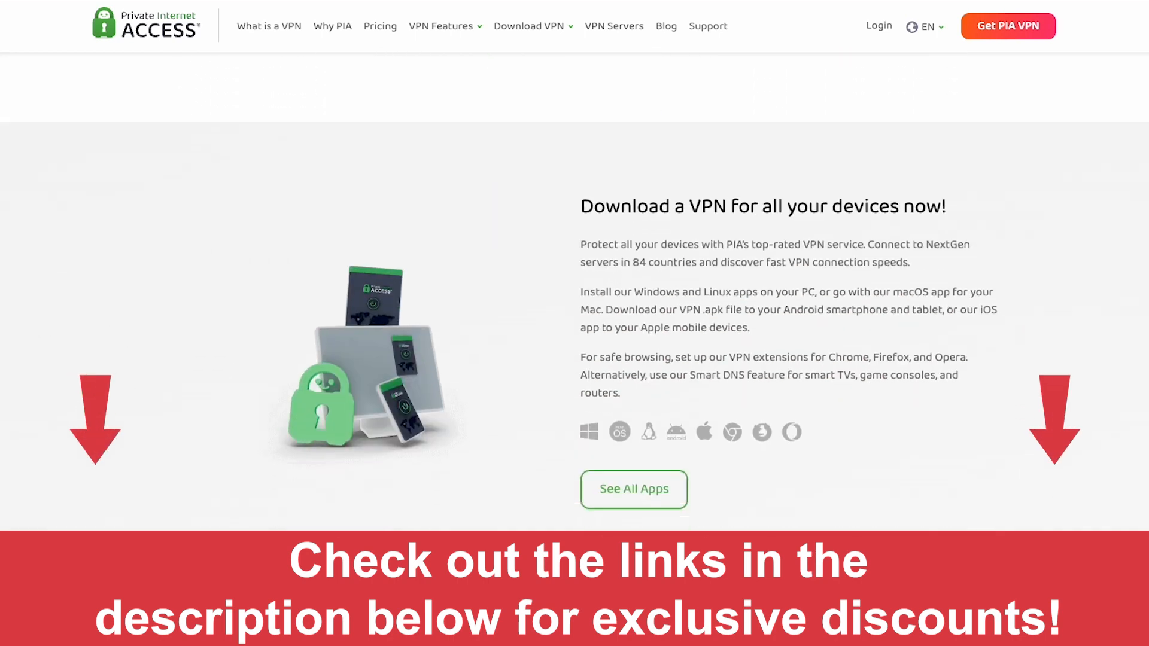
pyautogui.click(613, 25)
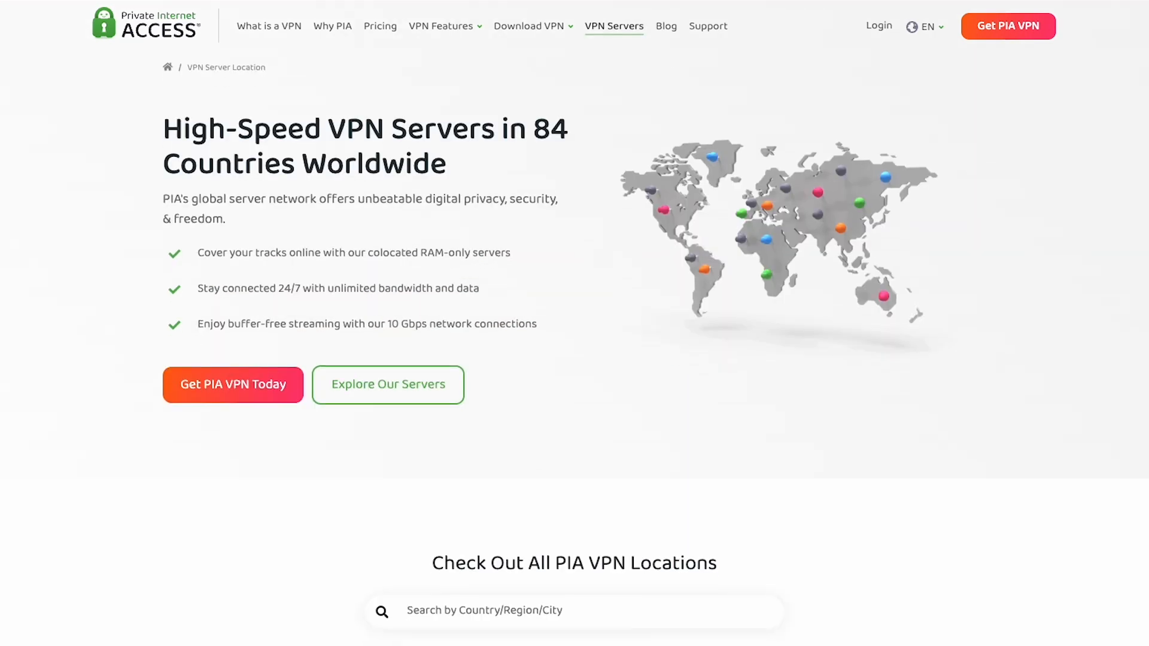
pyautogui.scroll(-3)
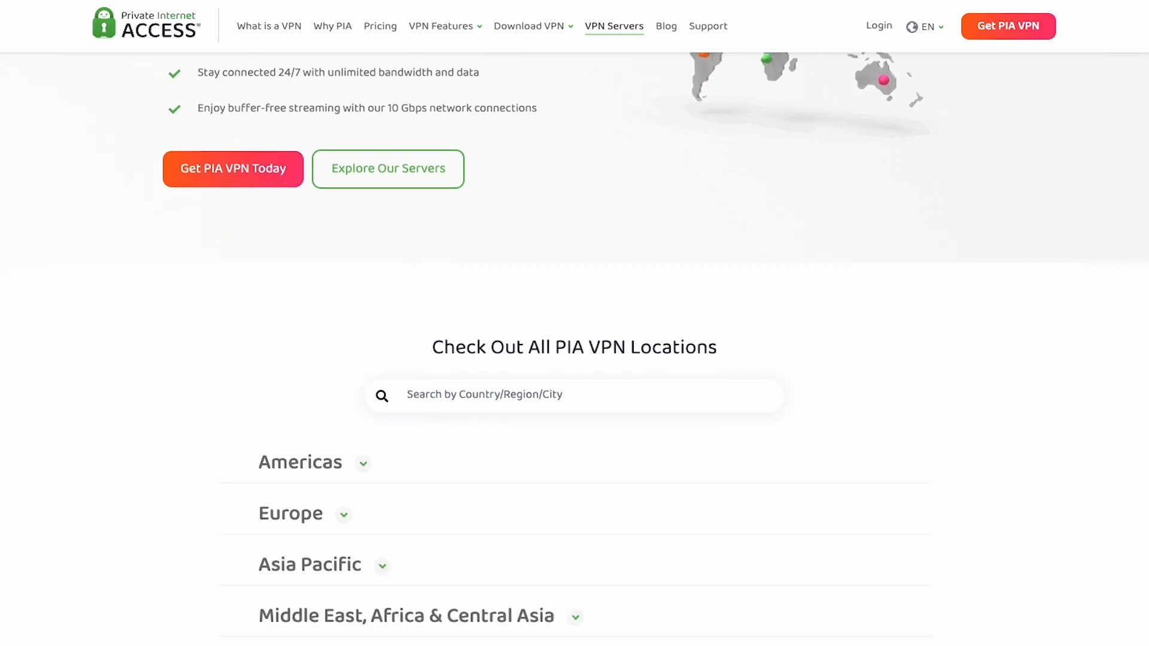
pyautogui.scroll(-3)
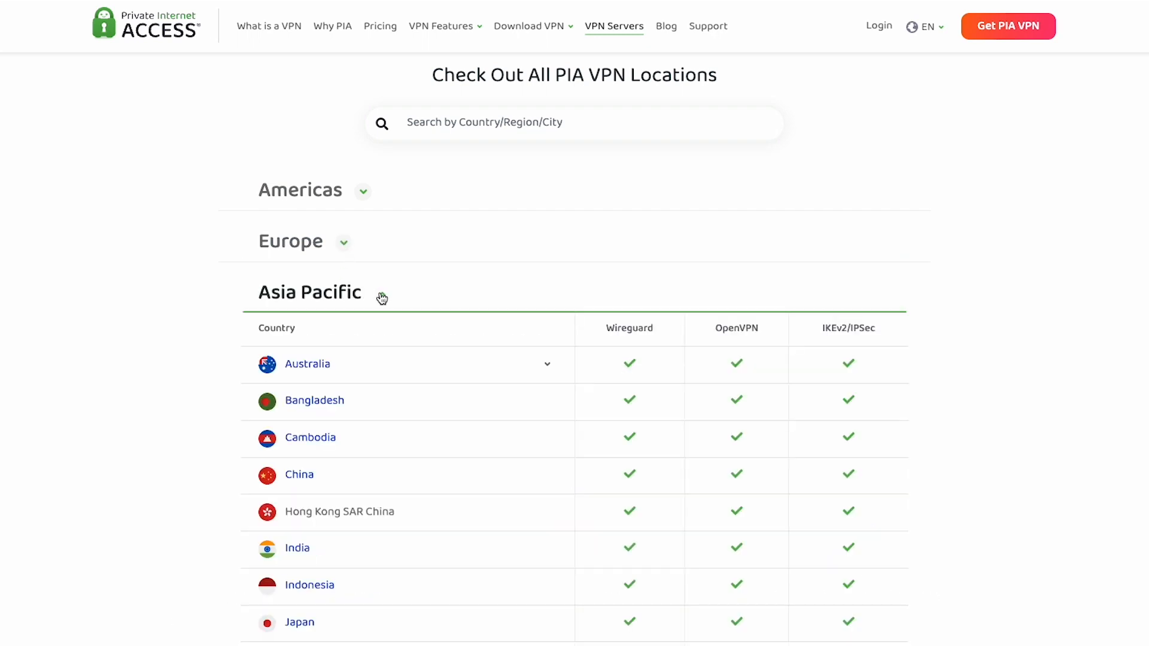
pyautogui.click(309, 293)
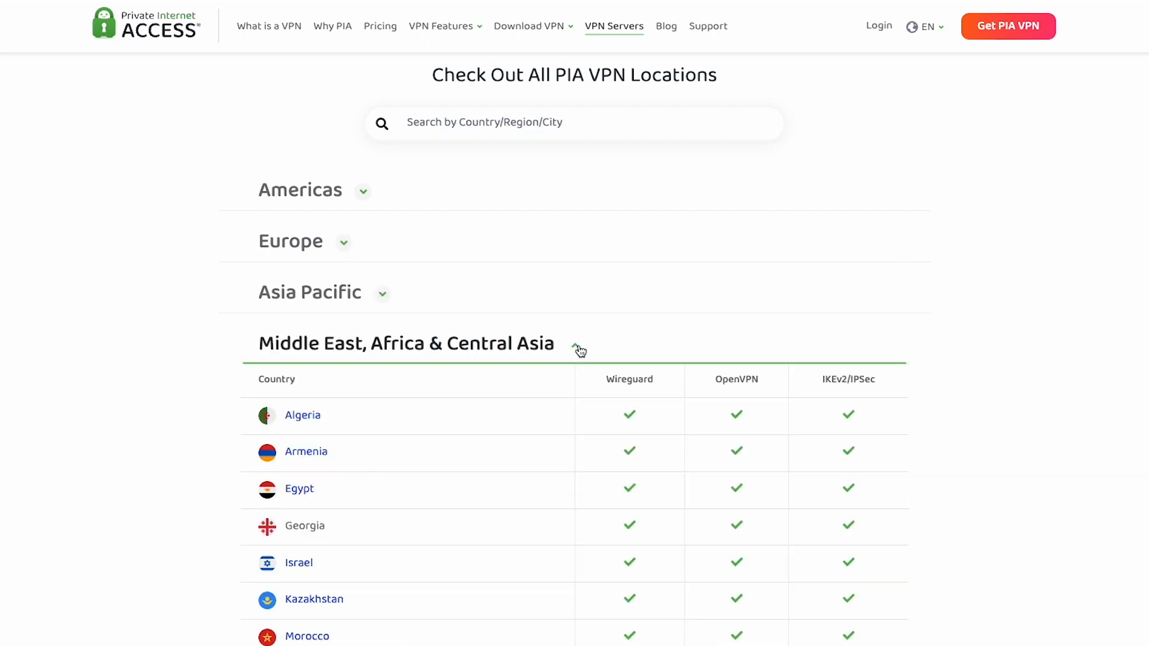
# View PIA's pricing plans page down to the free-trial section.
pyautogui.click(380, 25)
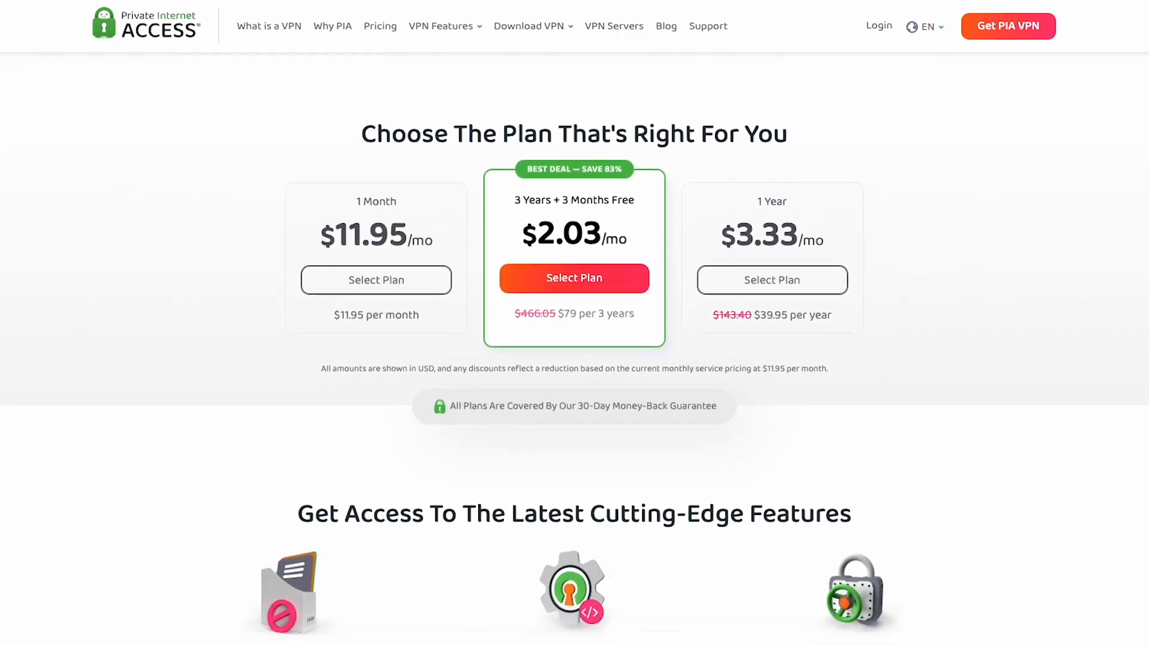
pyautogui.scroll(-3)
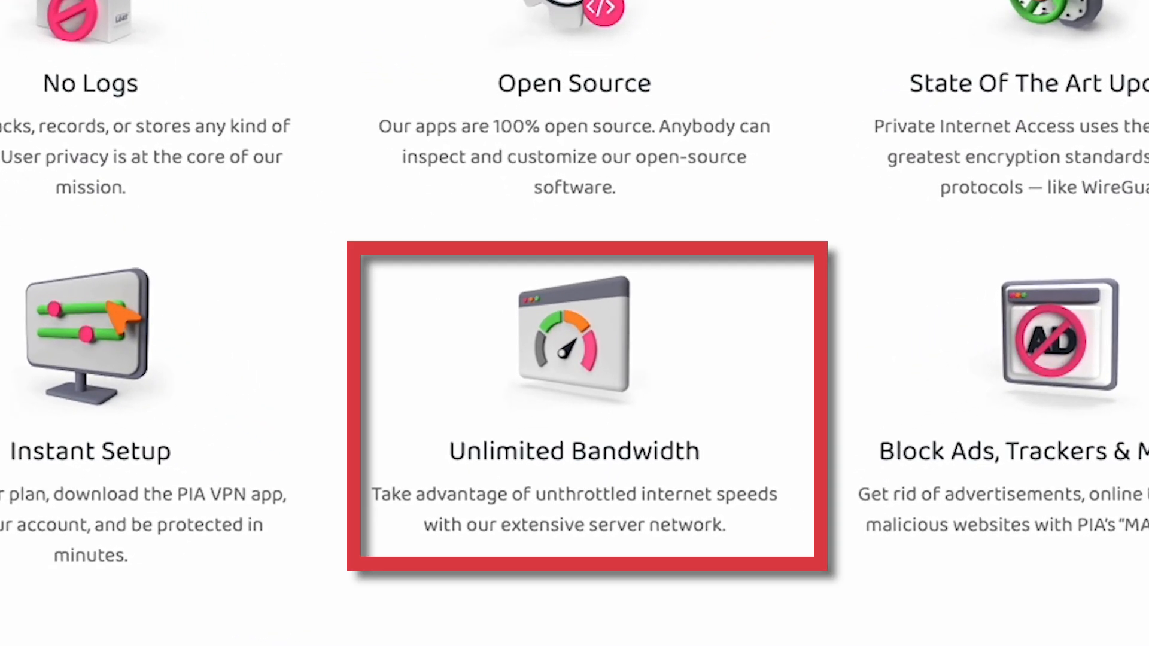
pyautogui.scroll(3)
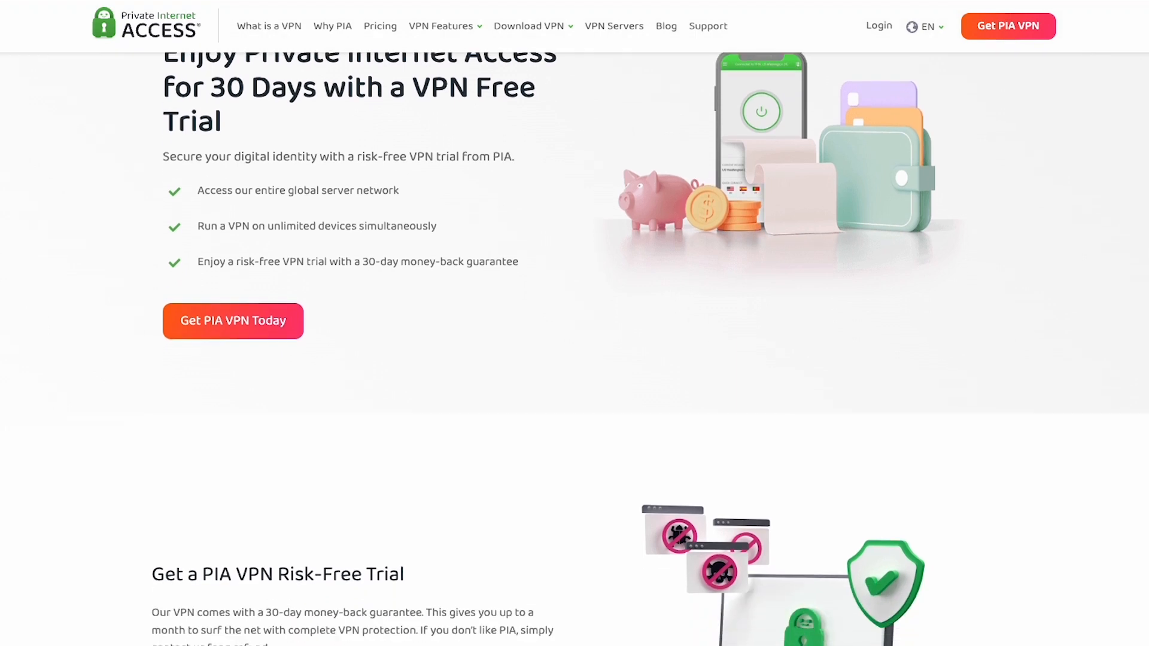
pyautogui.scroll(-3)
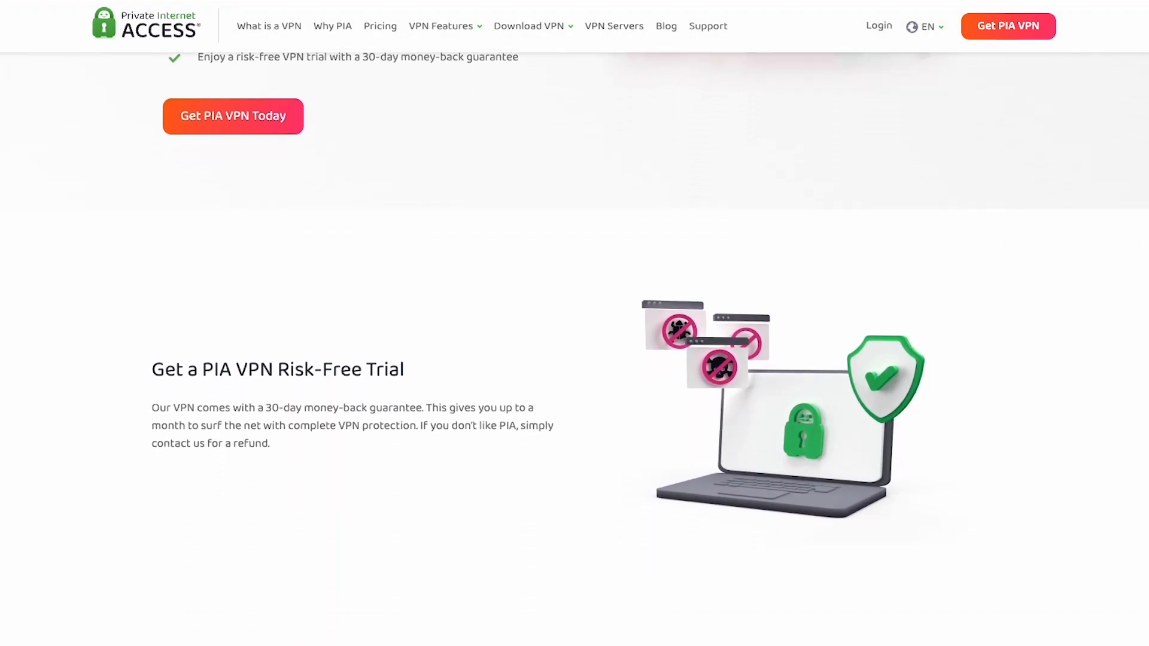
pyautogui.scroll(-3)
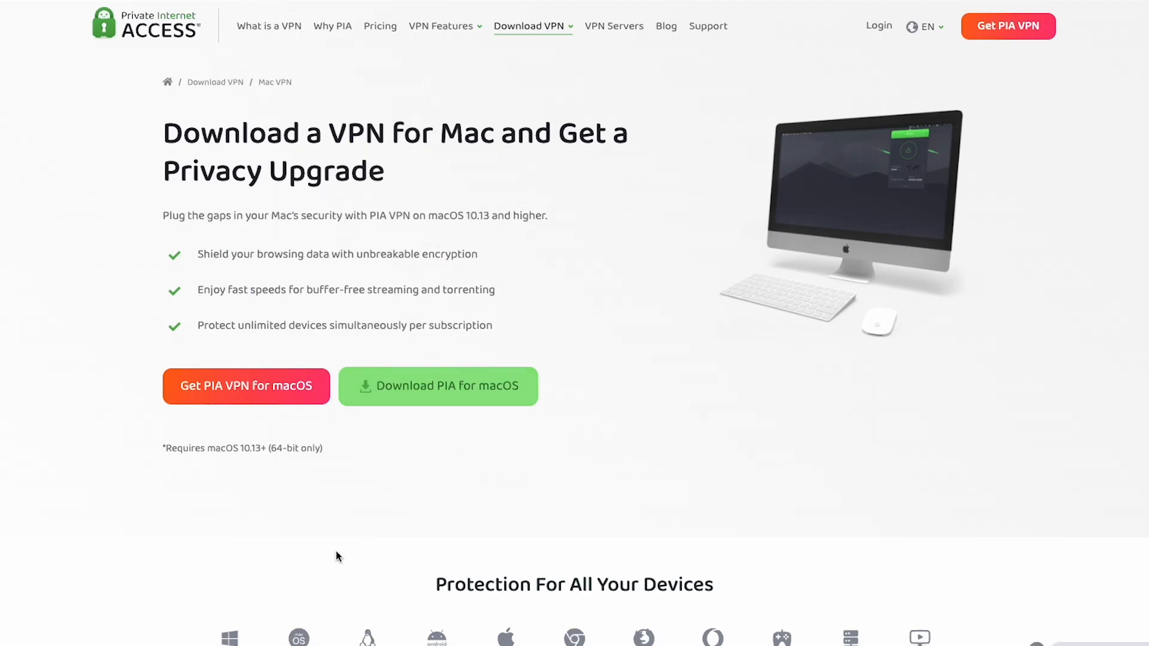
# Scroll the VPN Servers page to the three-step setup guide.
pyautogui.scroll(-3)
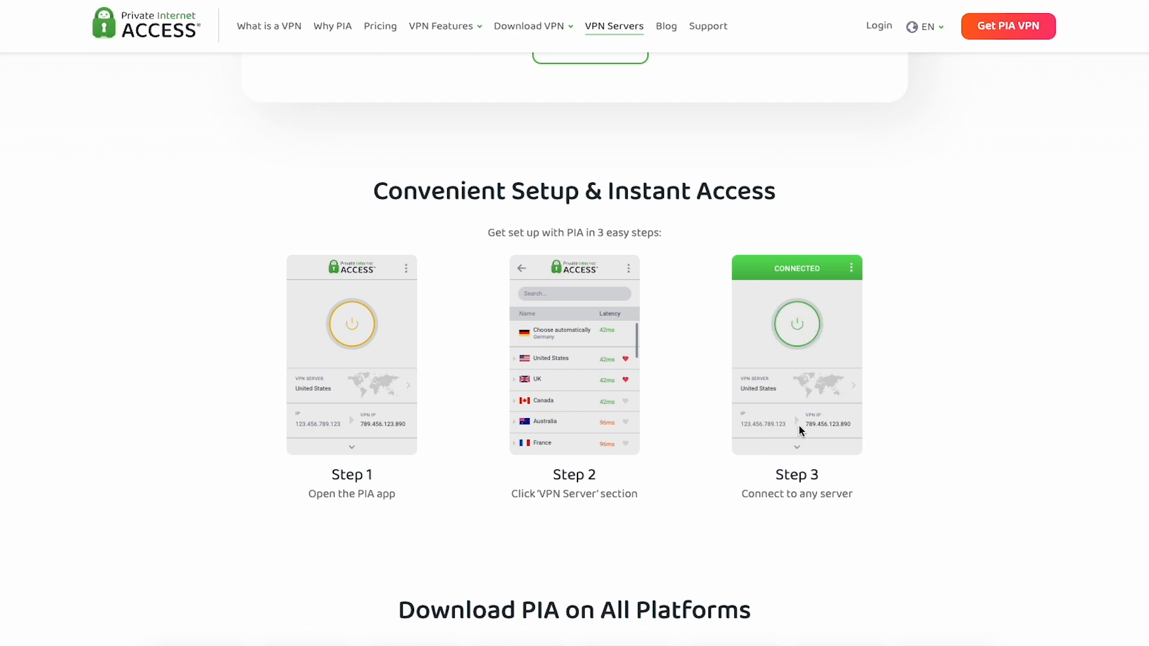
pyautogui.moveTo(751, 433)
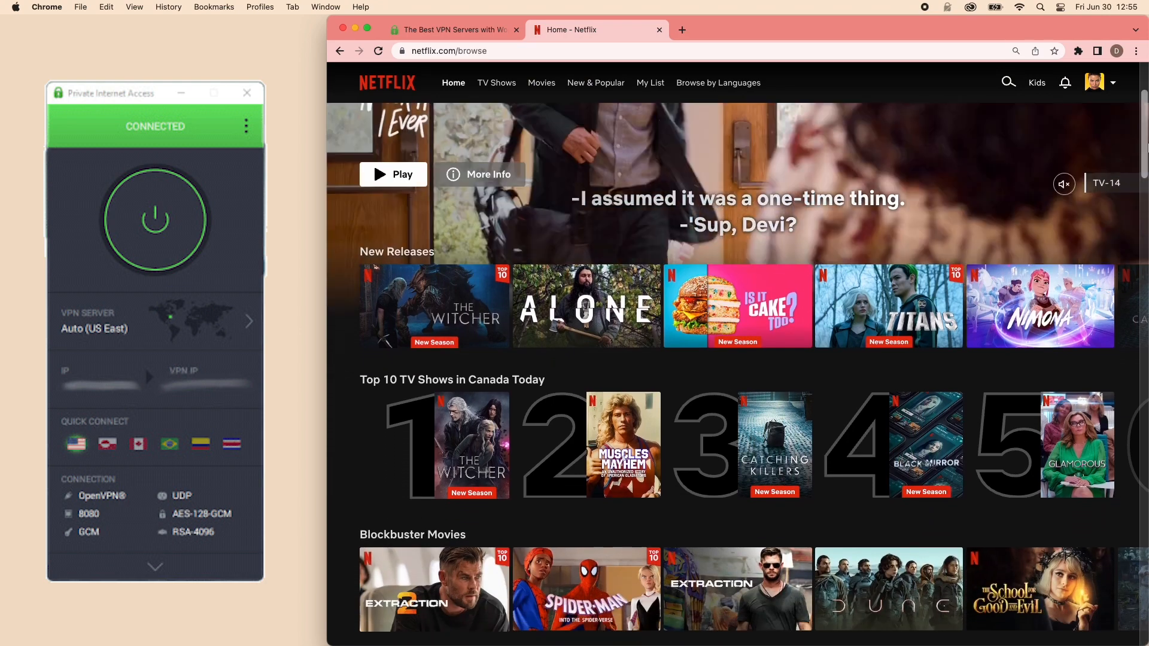
pyautogui.scroll(-3)
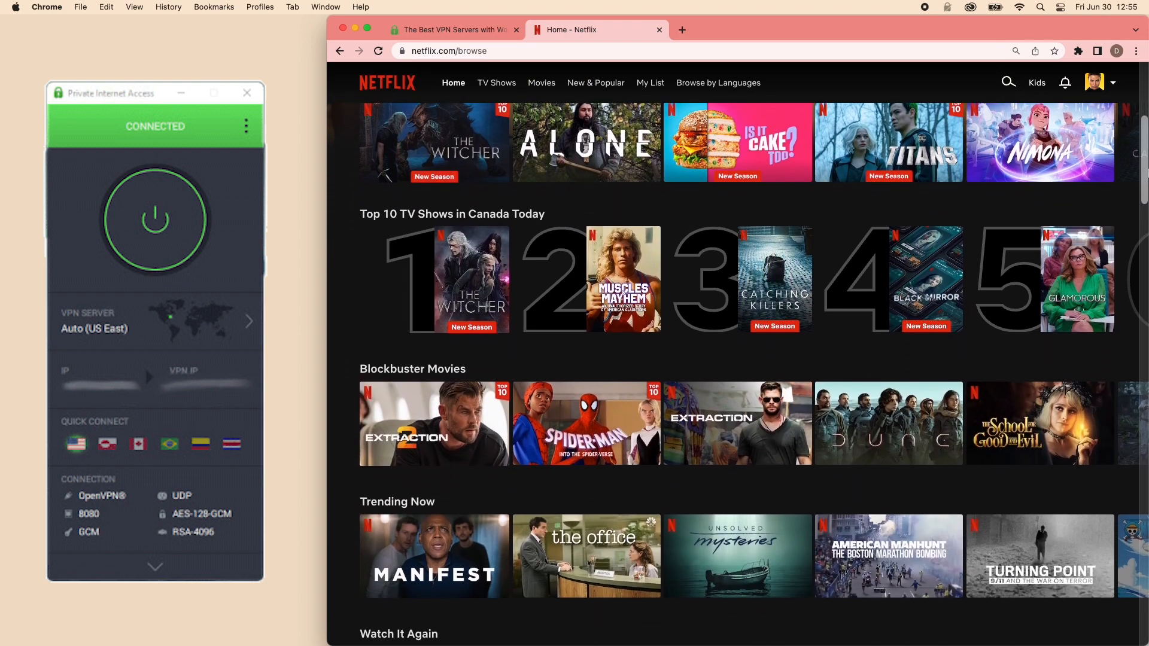
pyautogui.scroll(-3)
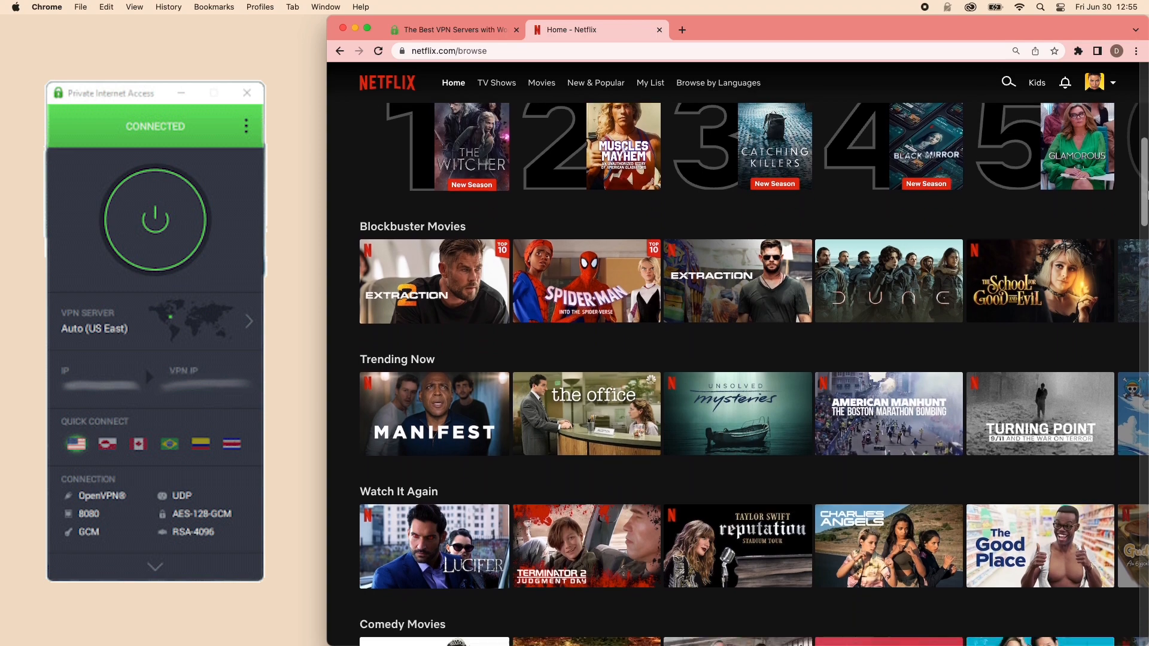
pyautogui.scroll(-3)
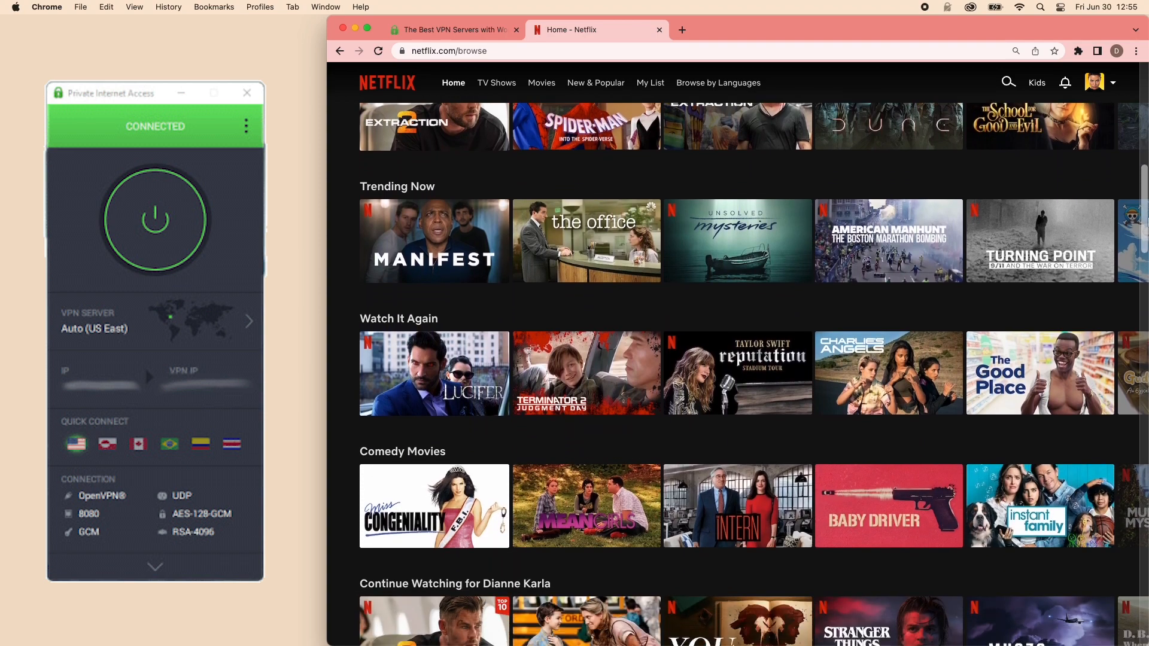
pyautogui.scroll(-3)
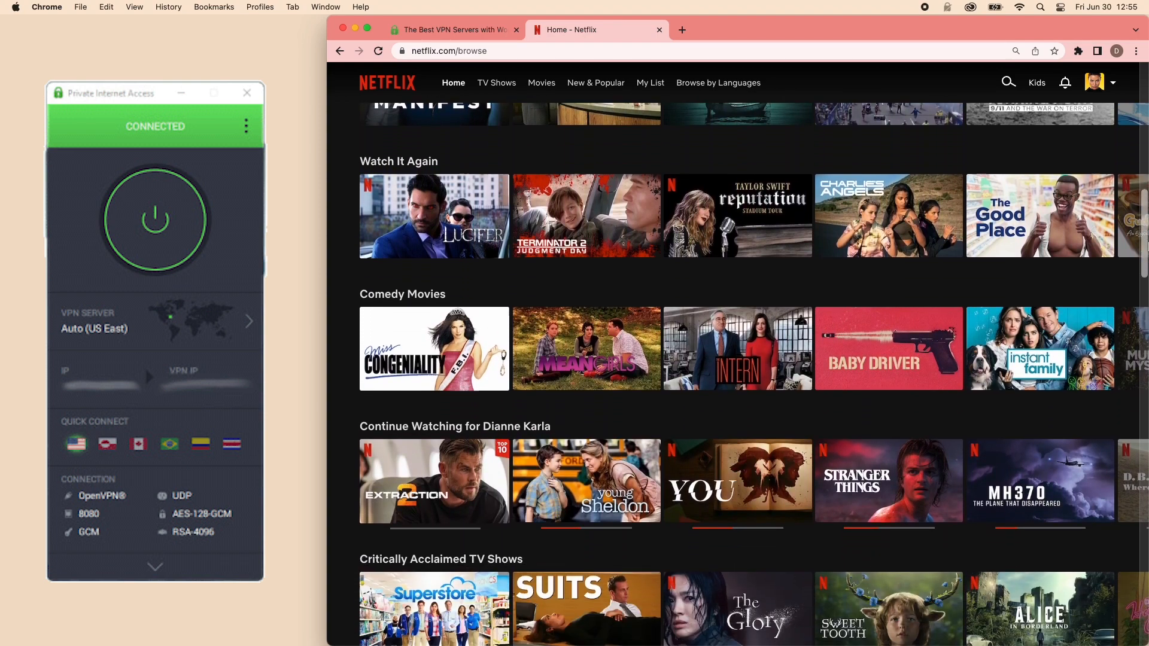
pyautogui.scroll(-3)
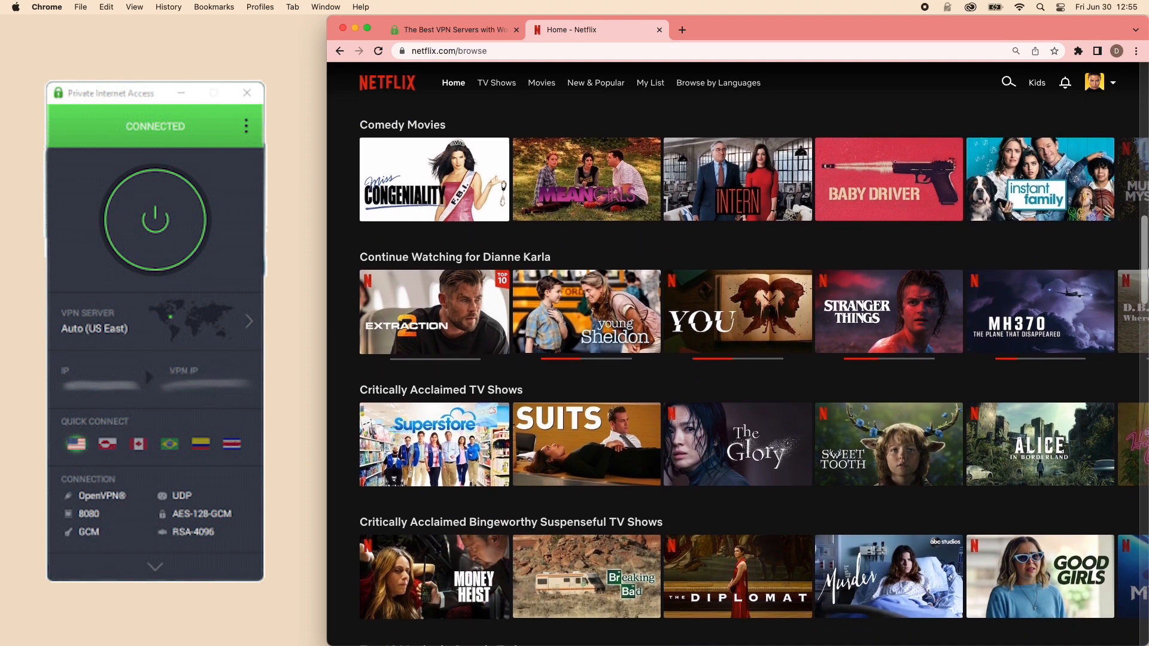
pyautogui.scroll(-3)
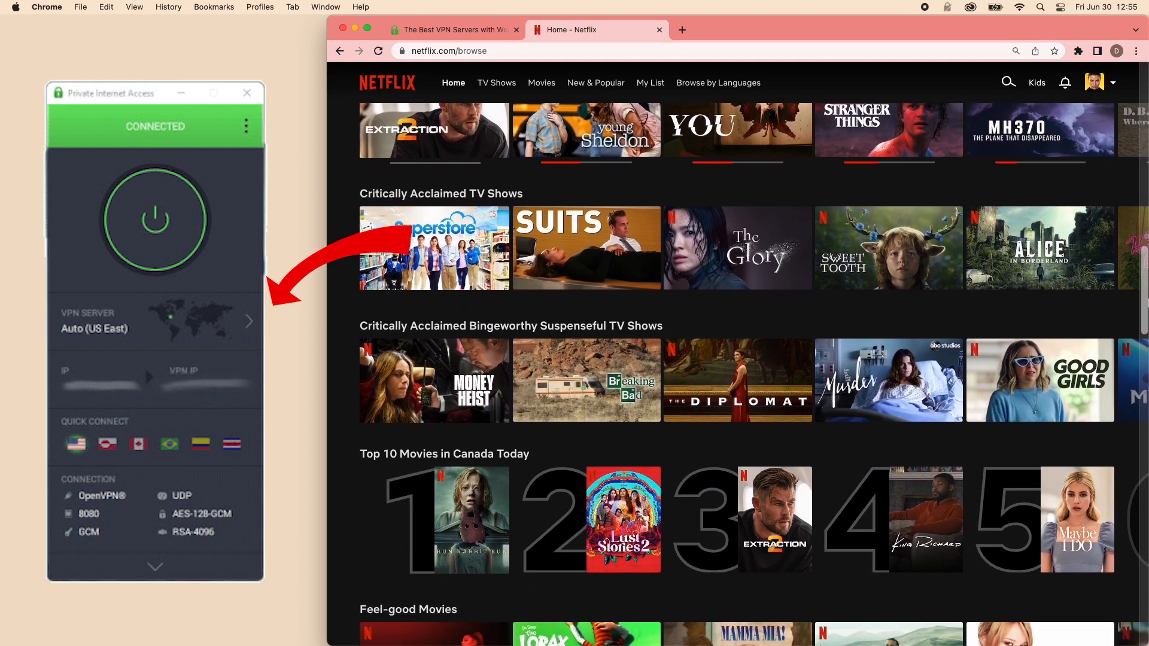
pyautogui.scroll(-3)
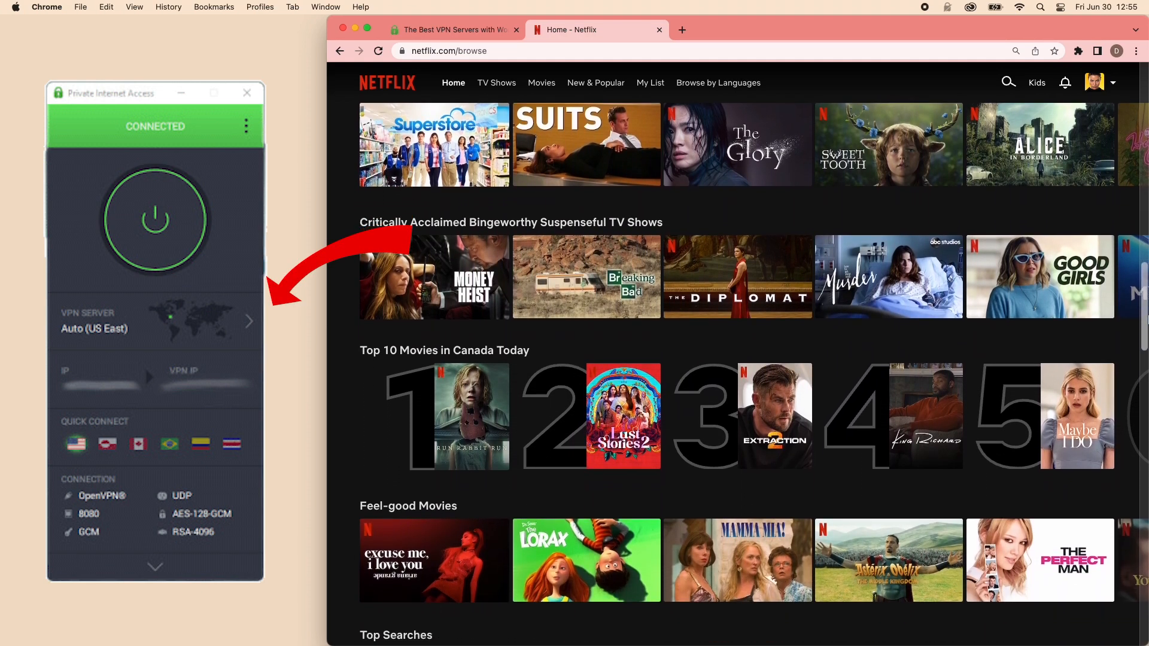
pyautogui.scroll(-3)
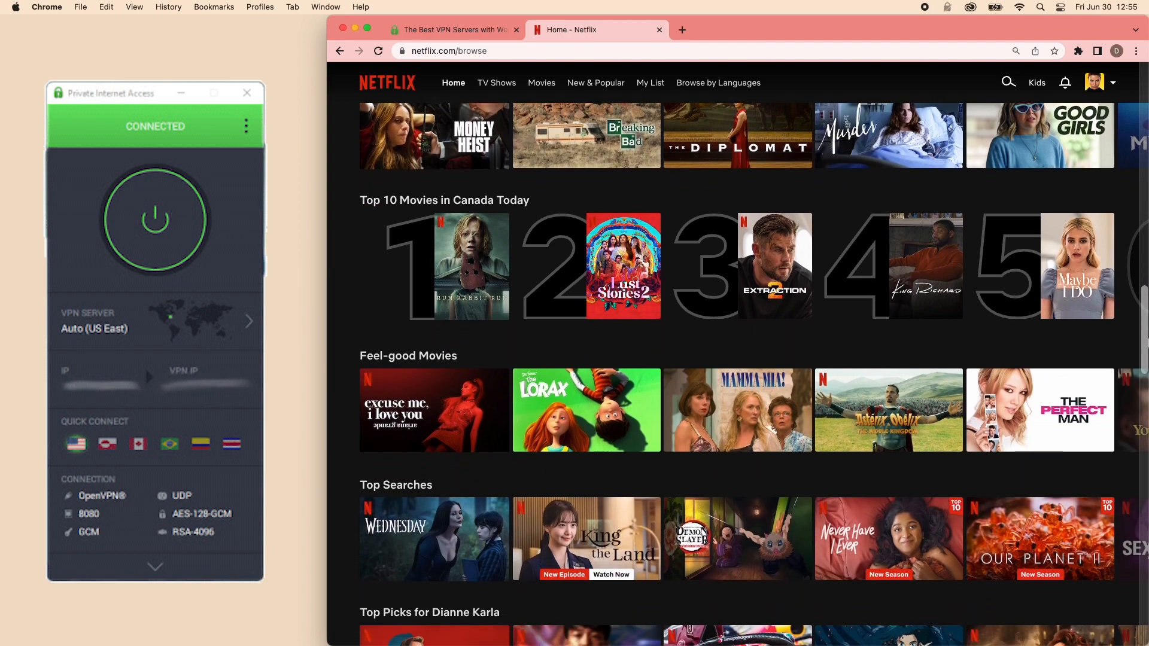
pyautogui.scroll(-3)
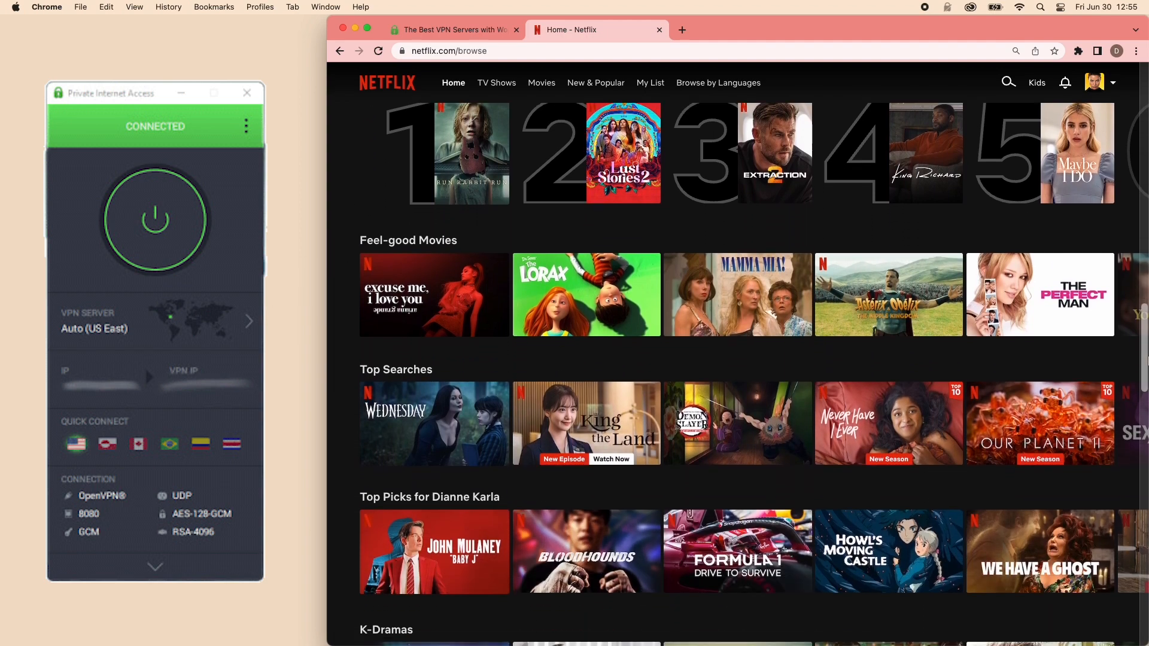
pyautogui.scroll(-3)
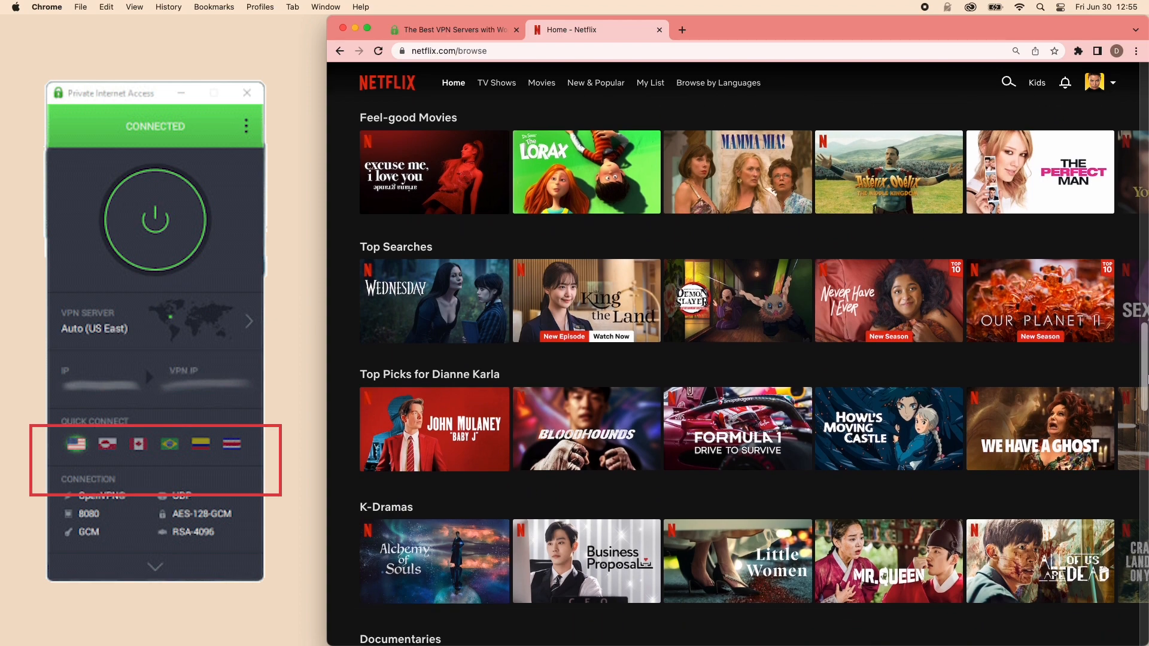
pyautogui.scroll(-3)
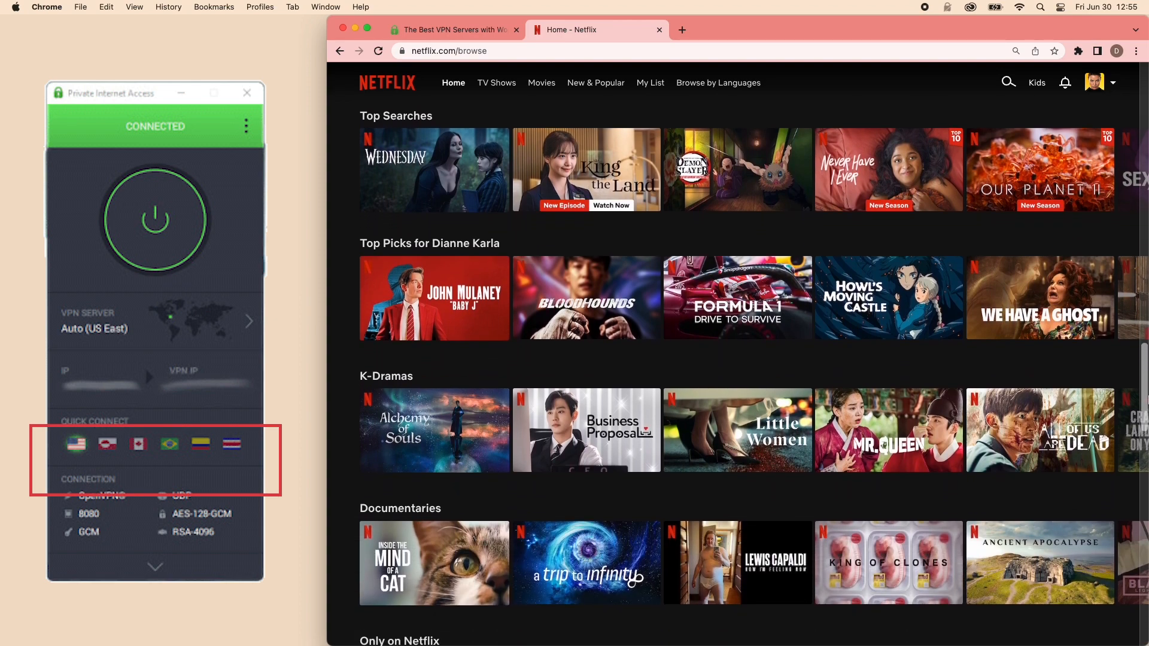
pyautogui.scroll(-3)
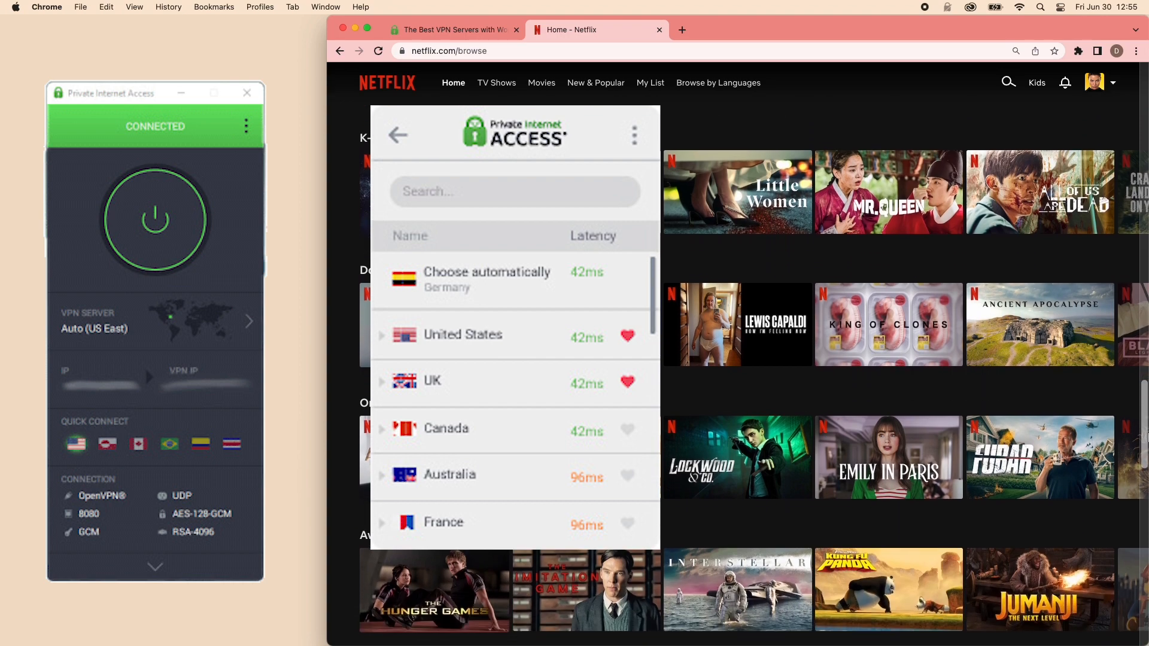
pyautogui.scroll(-3)
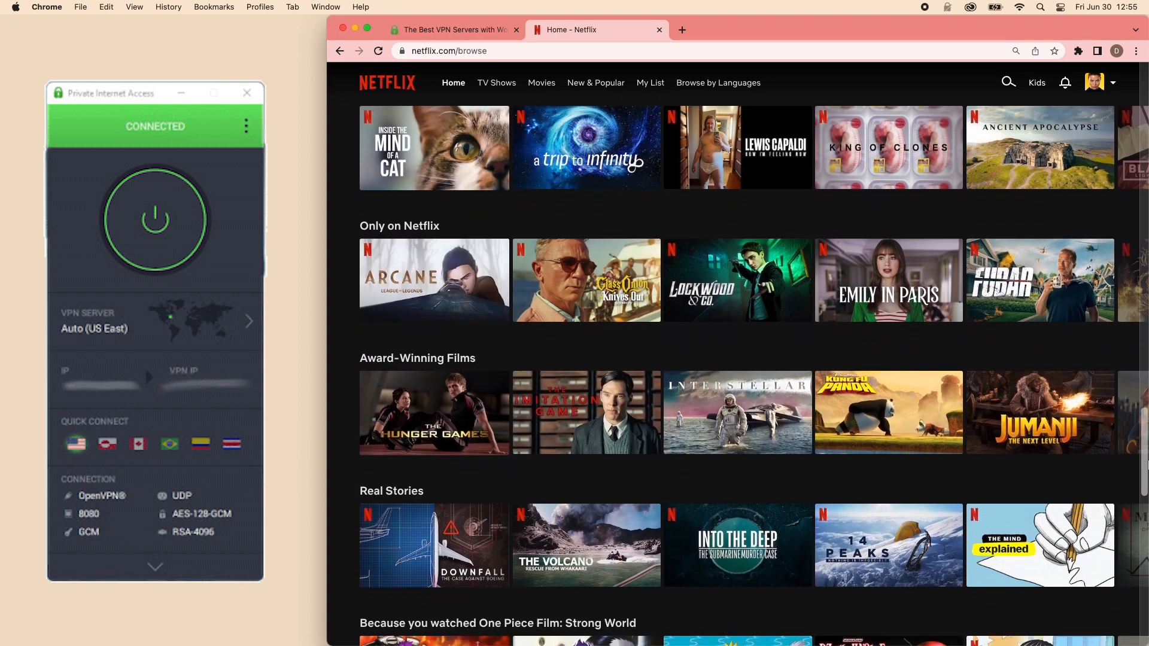
pyautogui.scroll(-3)
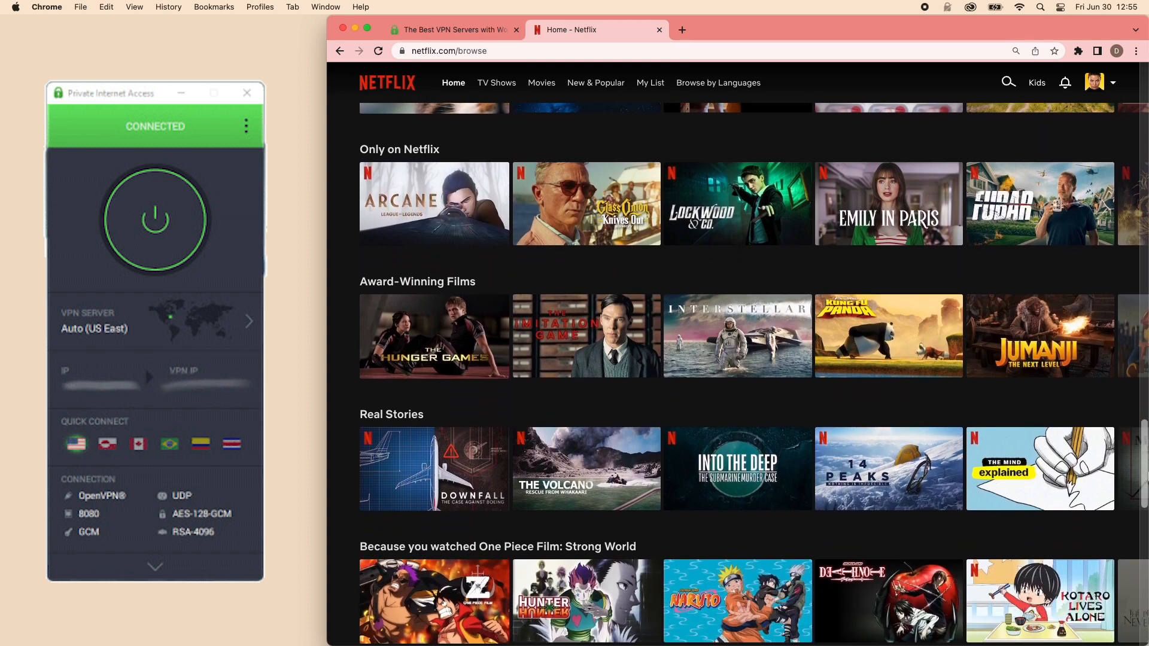
pyautogui.scroll(-3)
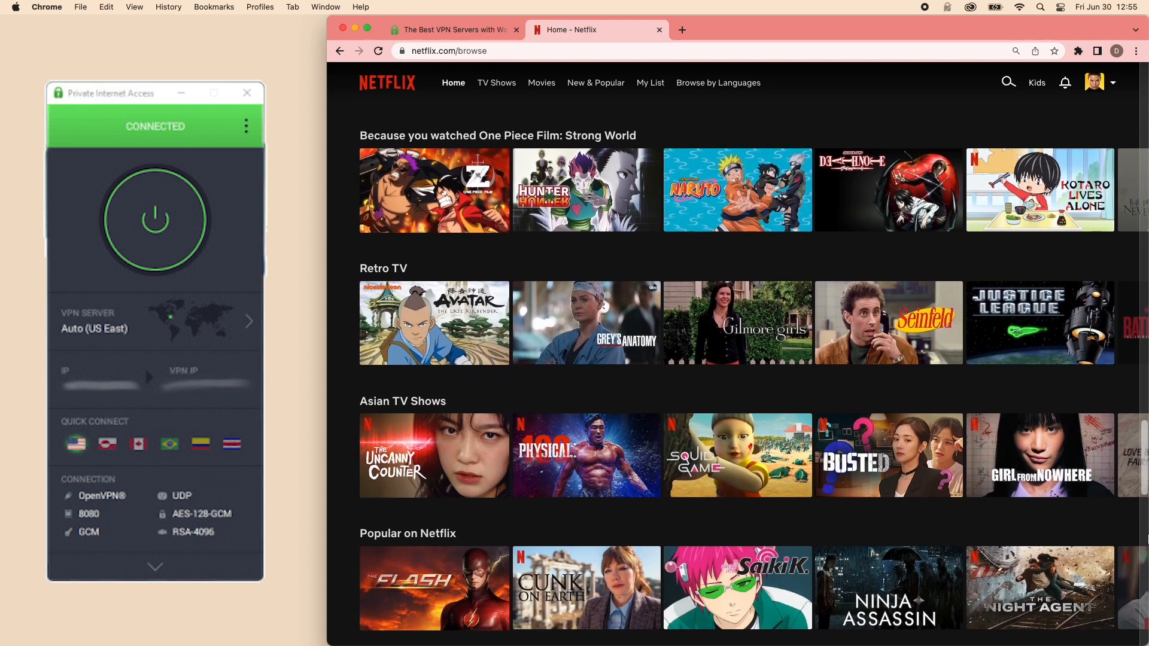
pyautogui.scroll(-3)
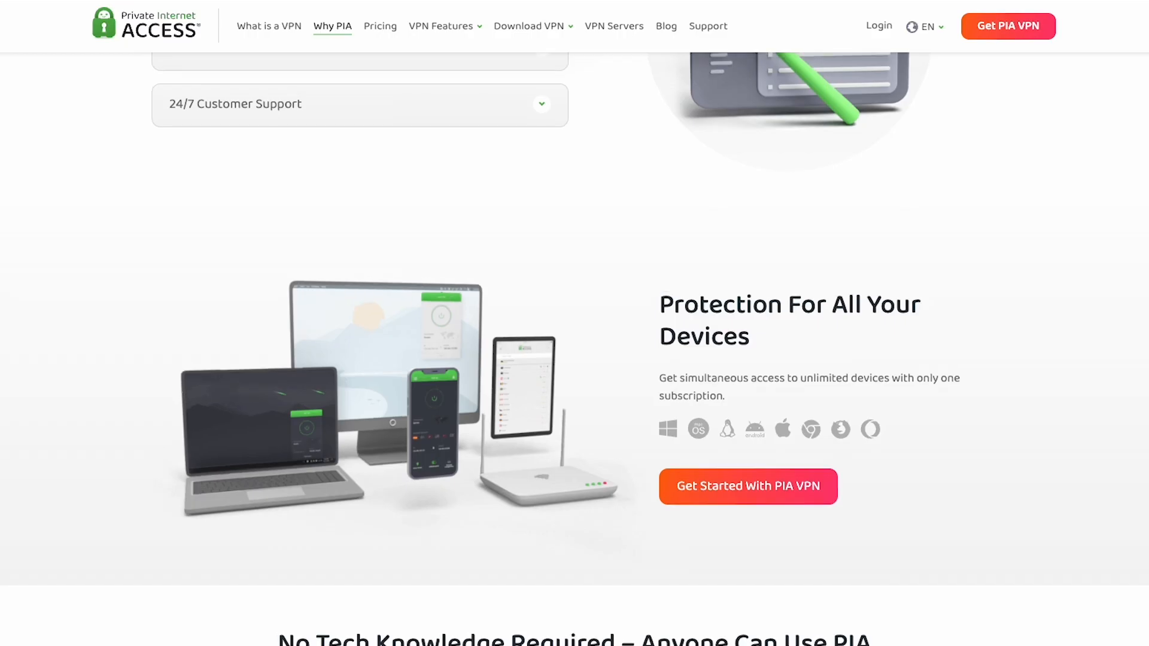
# Scroll through the Why PIA page and the Deloitte No Logs audit article.
pyautogui.scroll(-3)
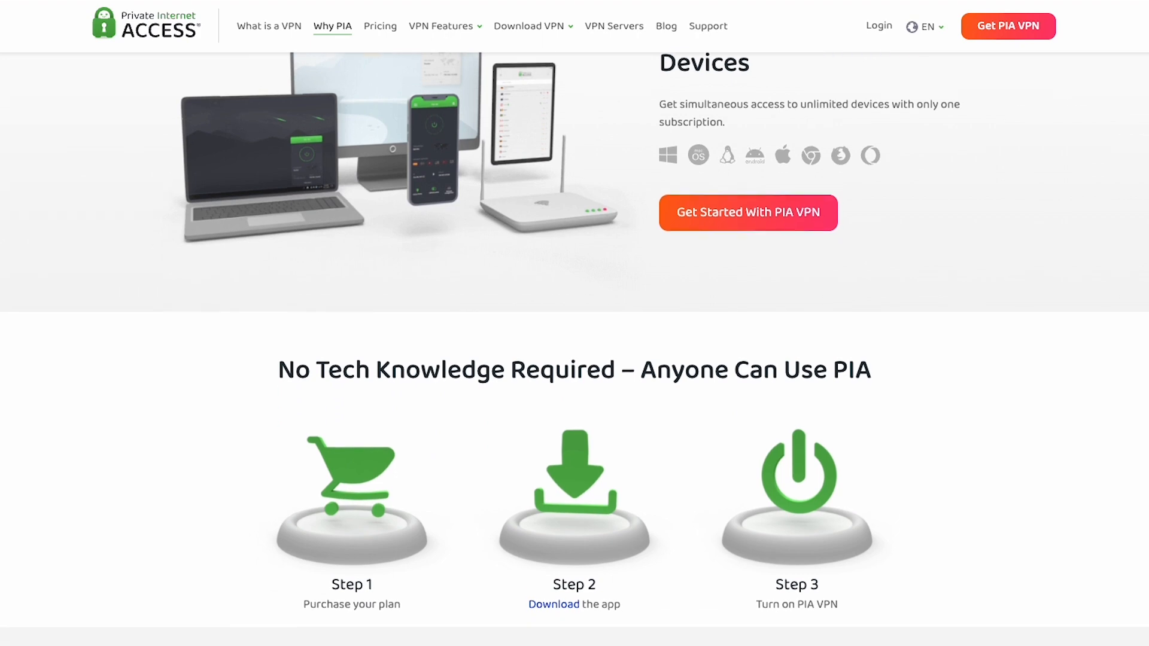
pyautogui.scroll(-3)
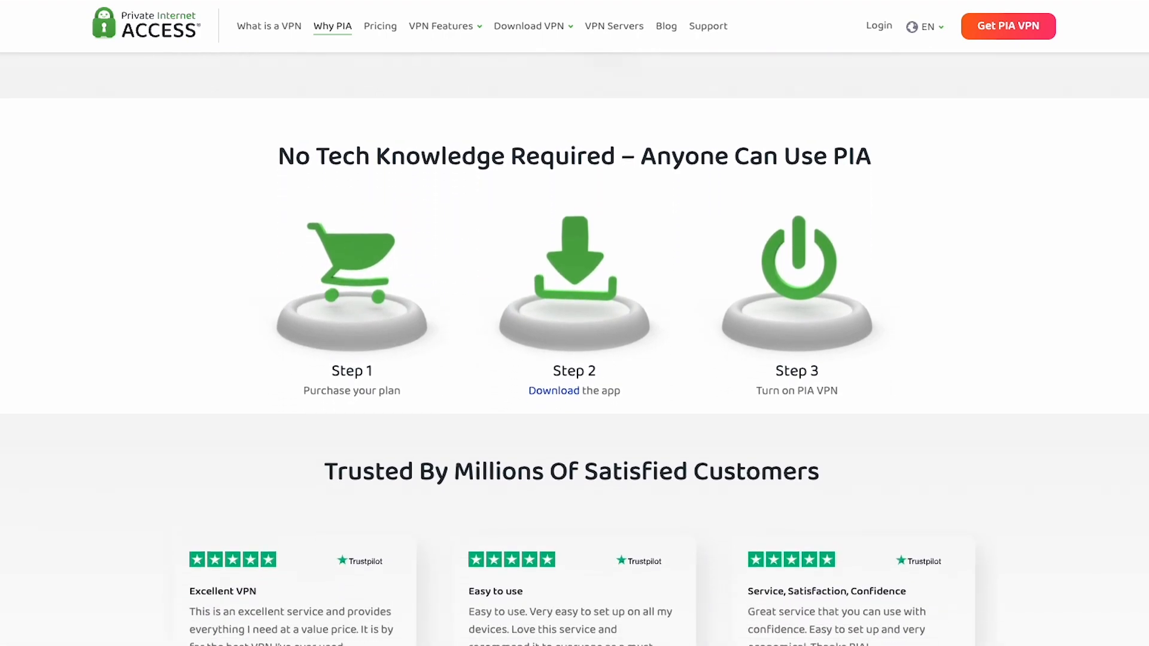
pyautogui.scroll(-3)
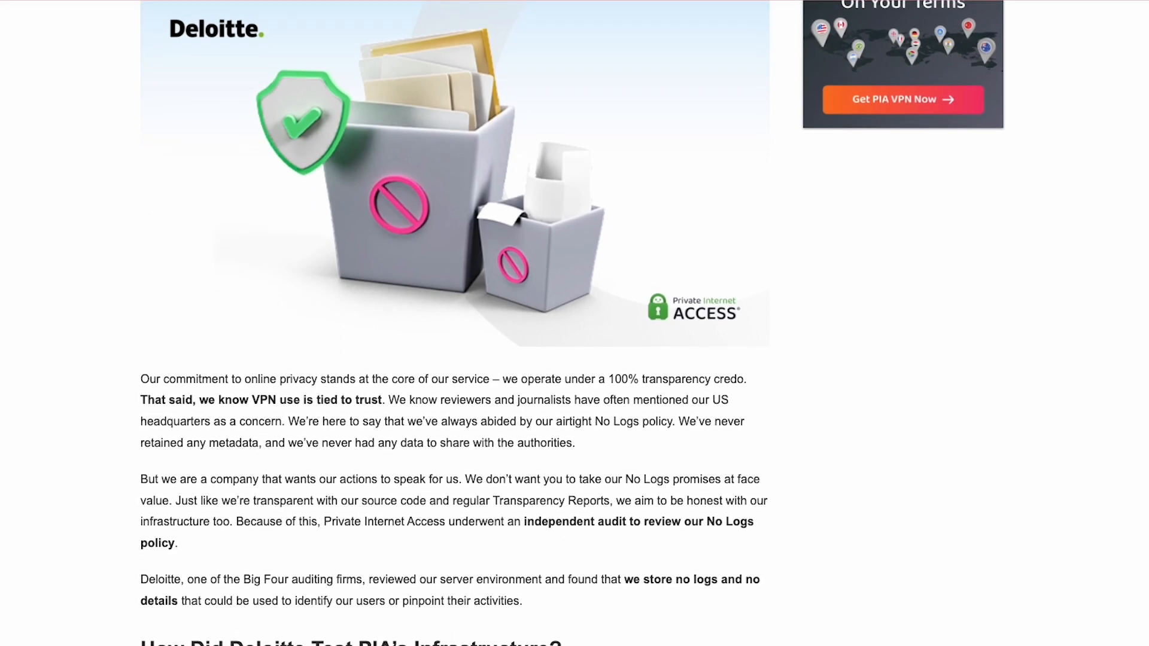
pyautogui.scroll(-3)
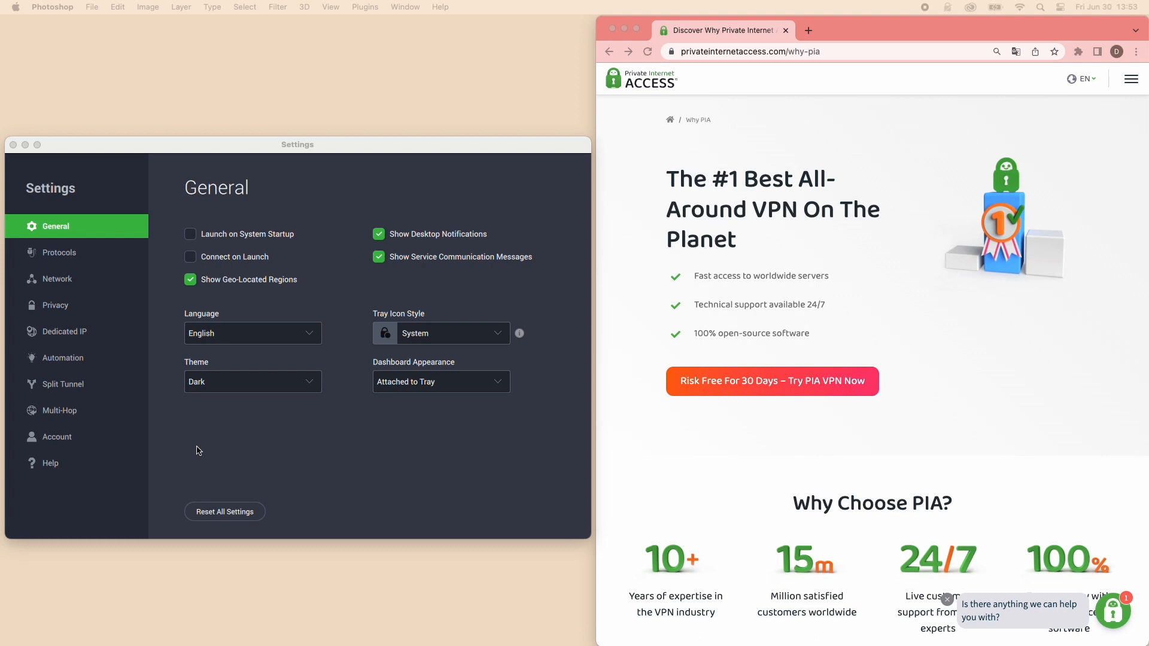
pyautogui.moveTo(58, 391)
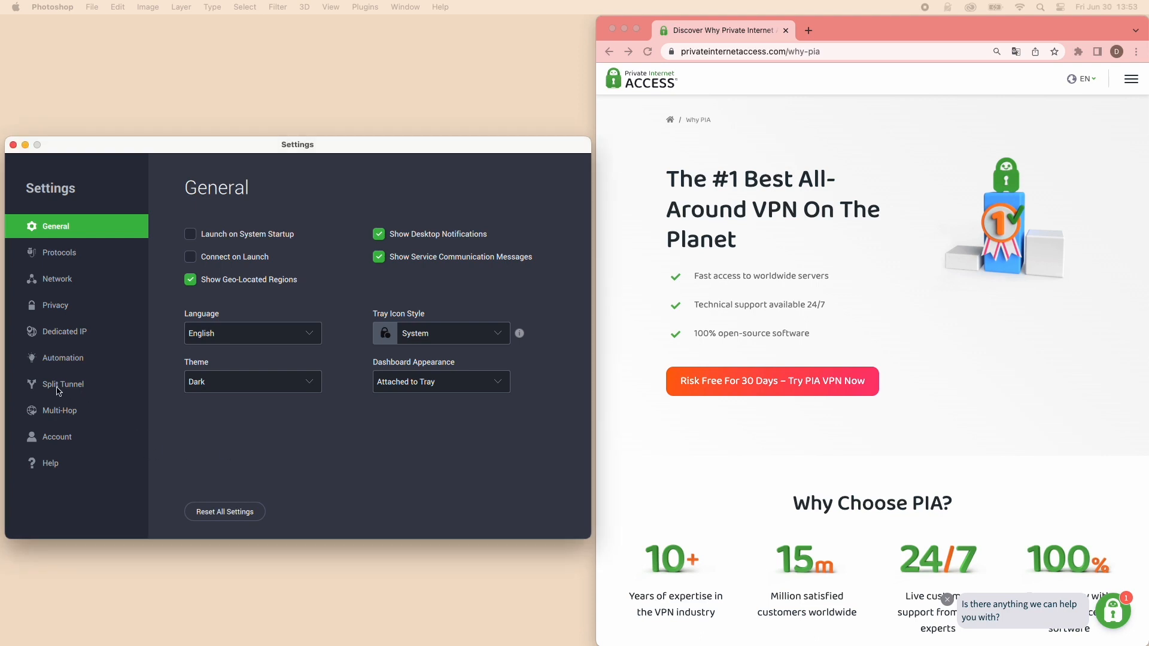
# Show the Split Tunnel settings for choosing which applications use the VPN.
pyautogui.click(63, 384)
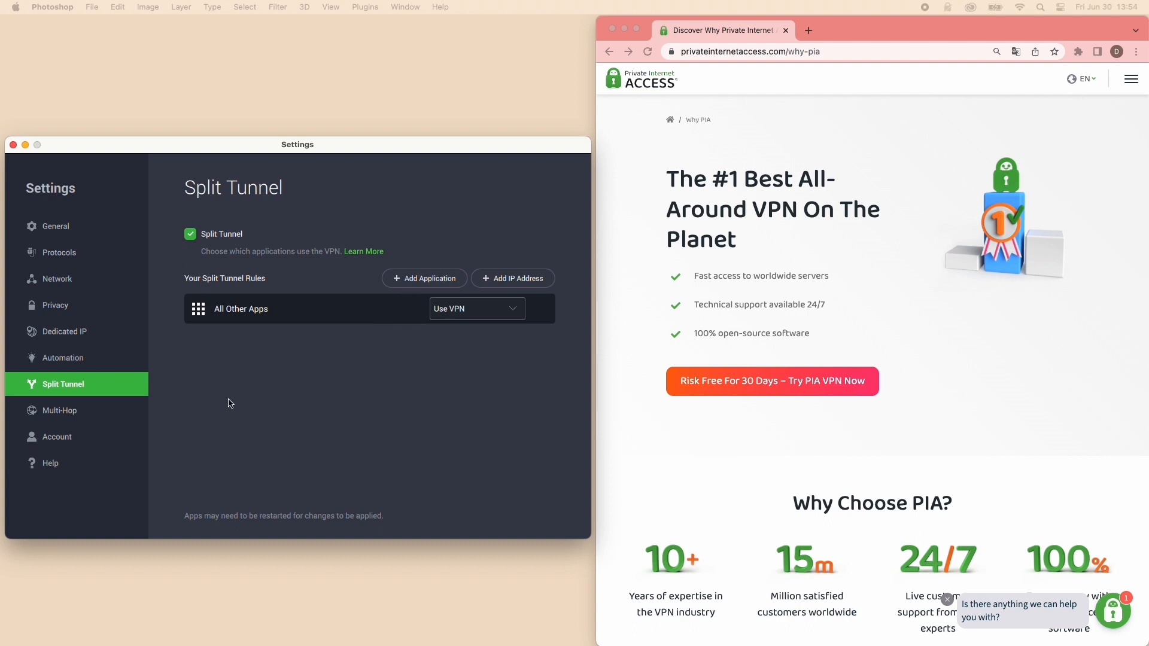
pyautogui.click(55, 305)
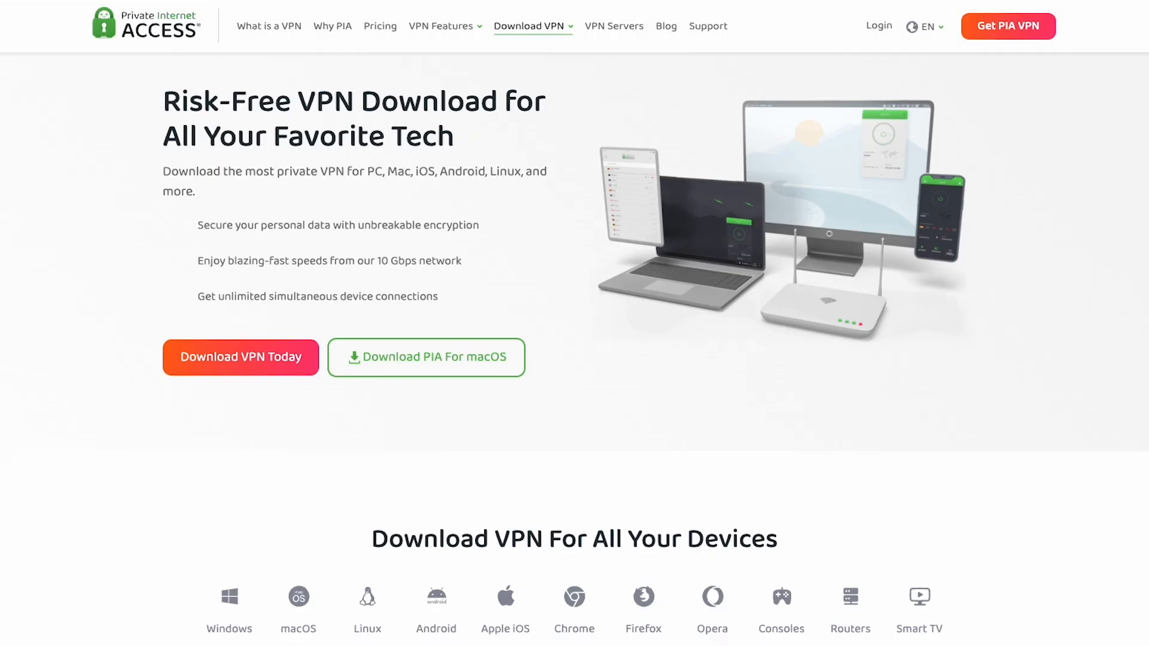
# Browse the Download VPN and Ad Blocking feature pages on PIA's site.
pyautogui.scroll(-3)
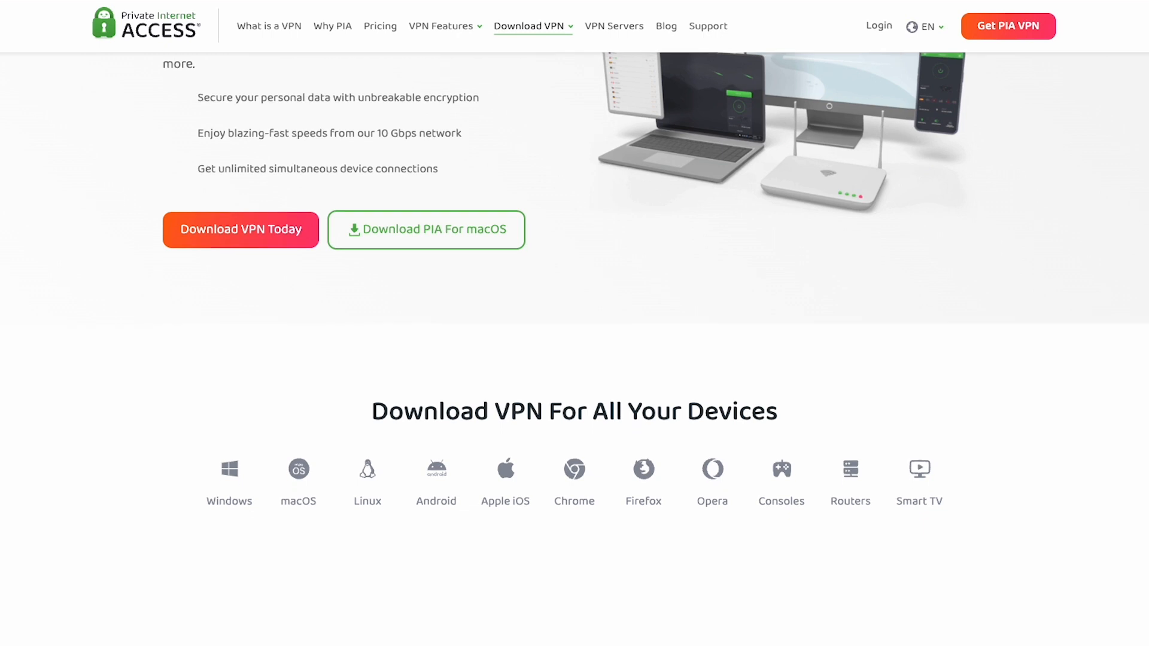
pyautogui.scroll(-3)
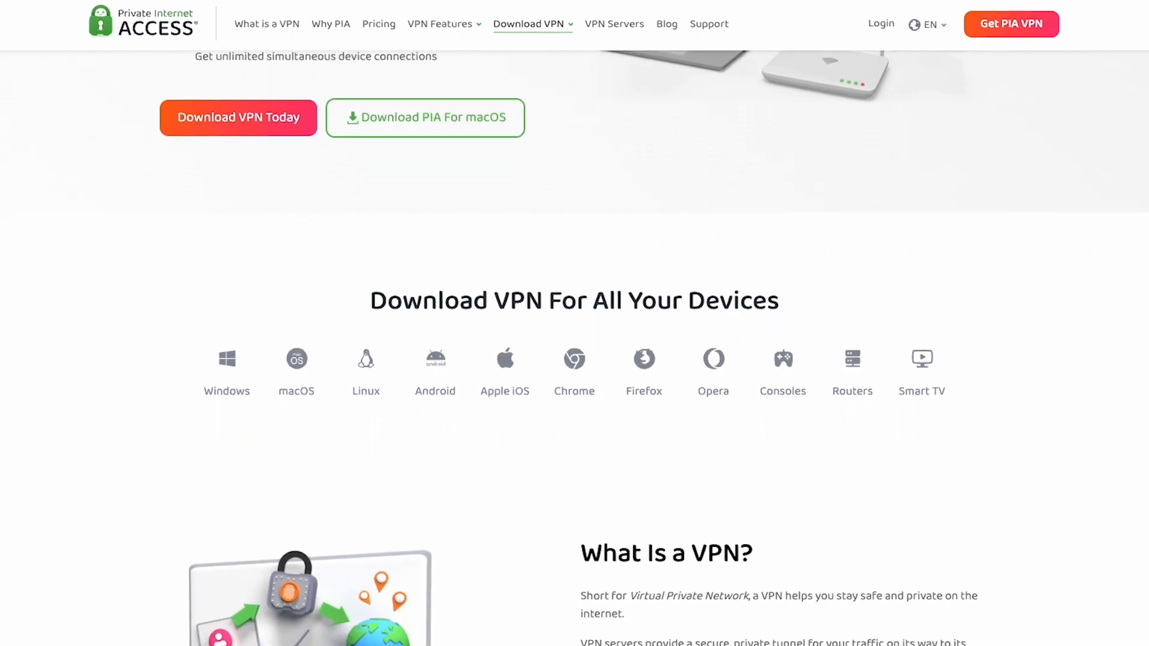
pyautogui.scroll(-3)
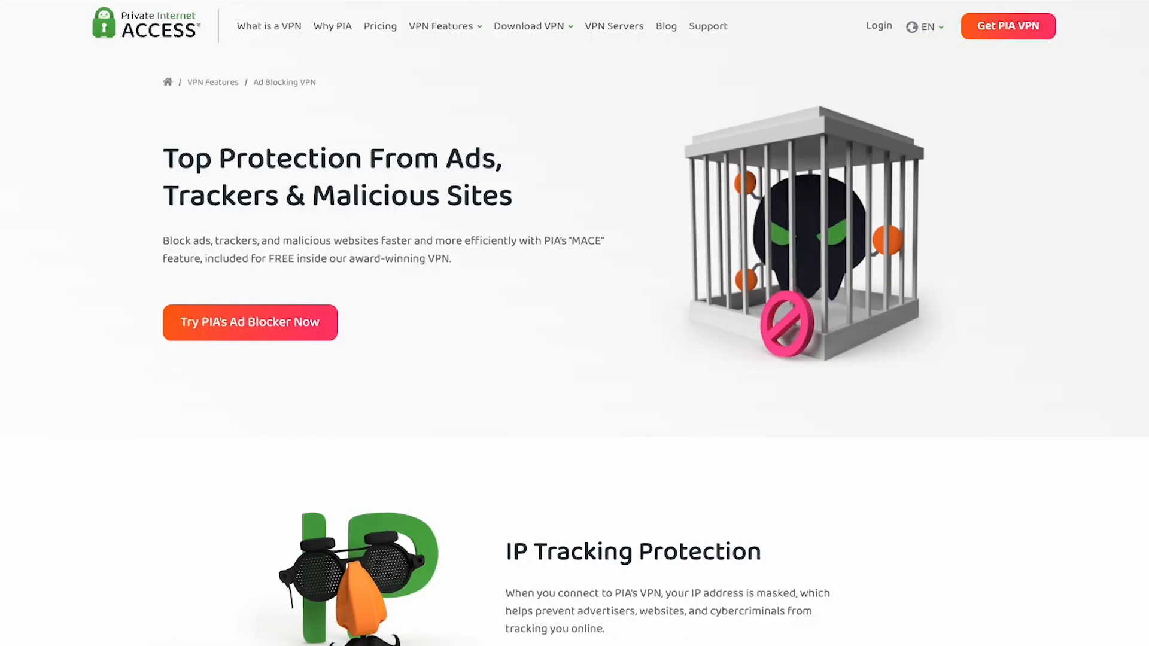
pyautogui.scroll(-3)
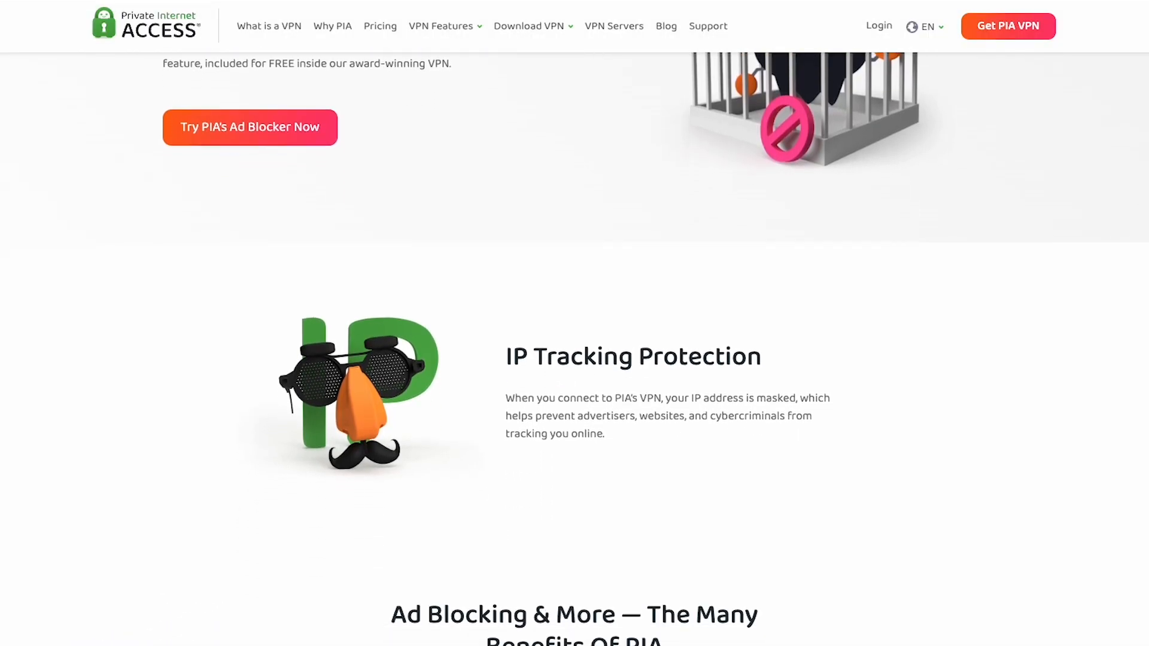
pyautogui.scroll(-3)
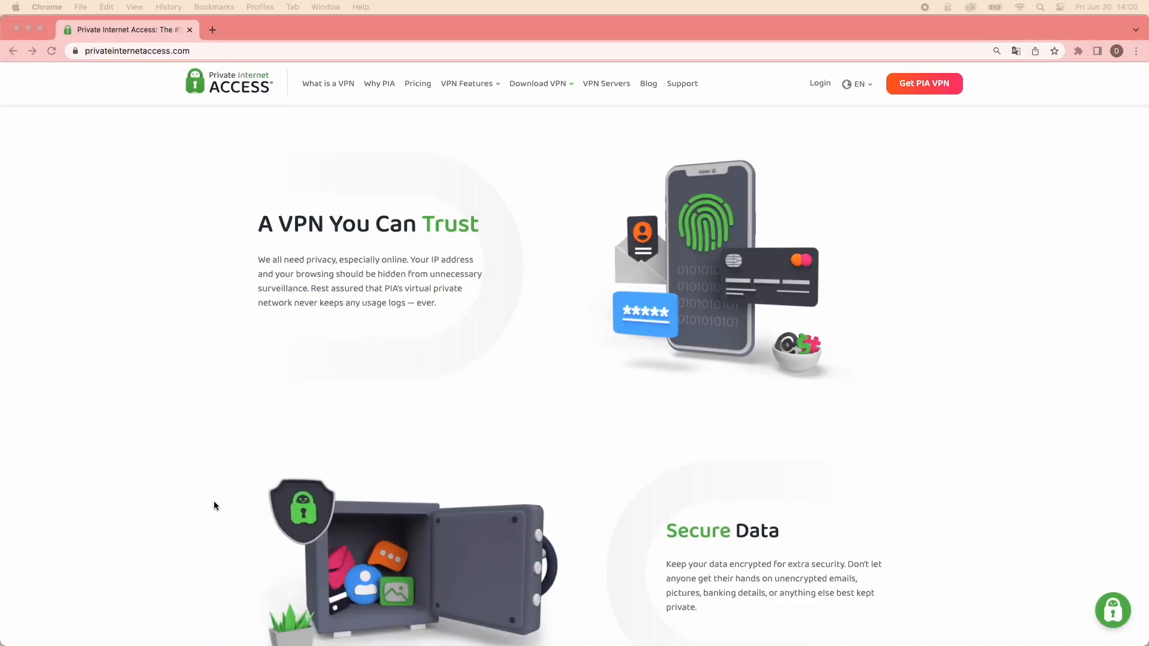
# Start a customer support chat from the homepage, typing 'Hi h'.
pyautogui.click(1112, 610)
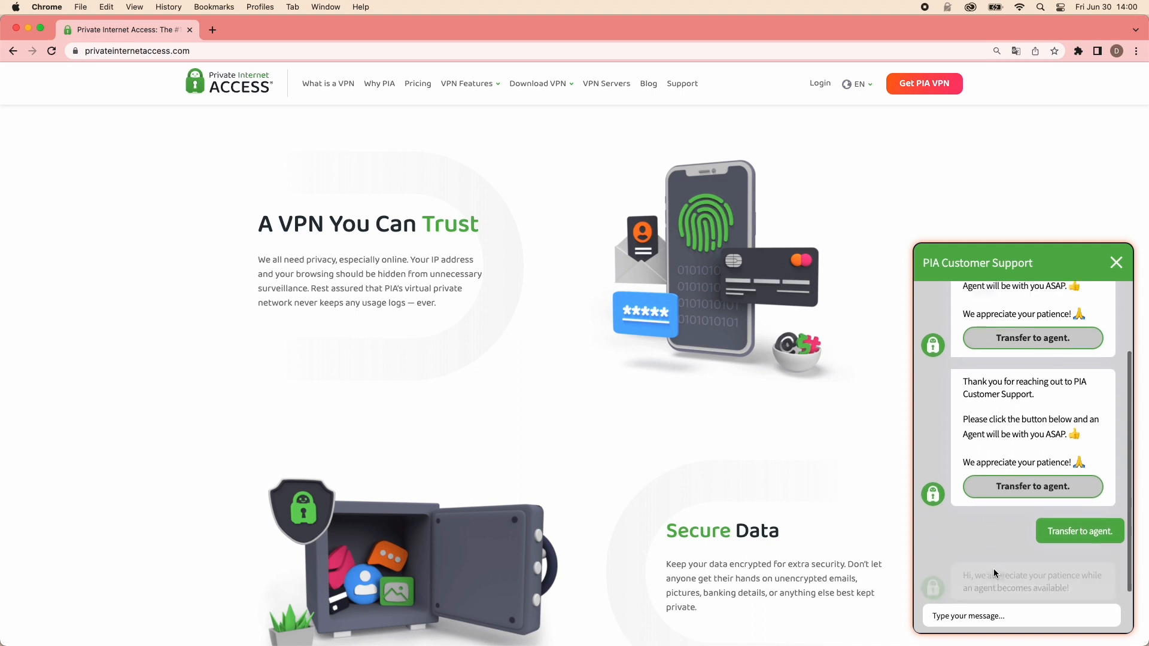
pyautogui.write('Hi h')
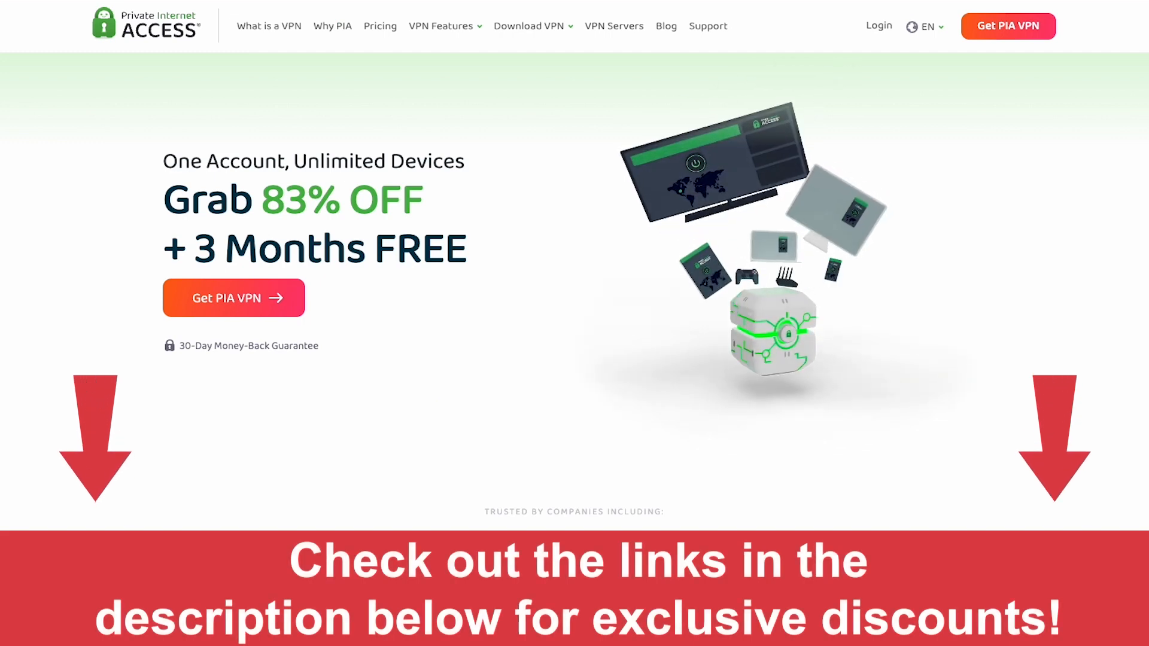
pyautogui.scroll(-3)
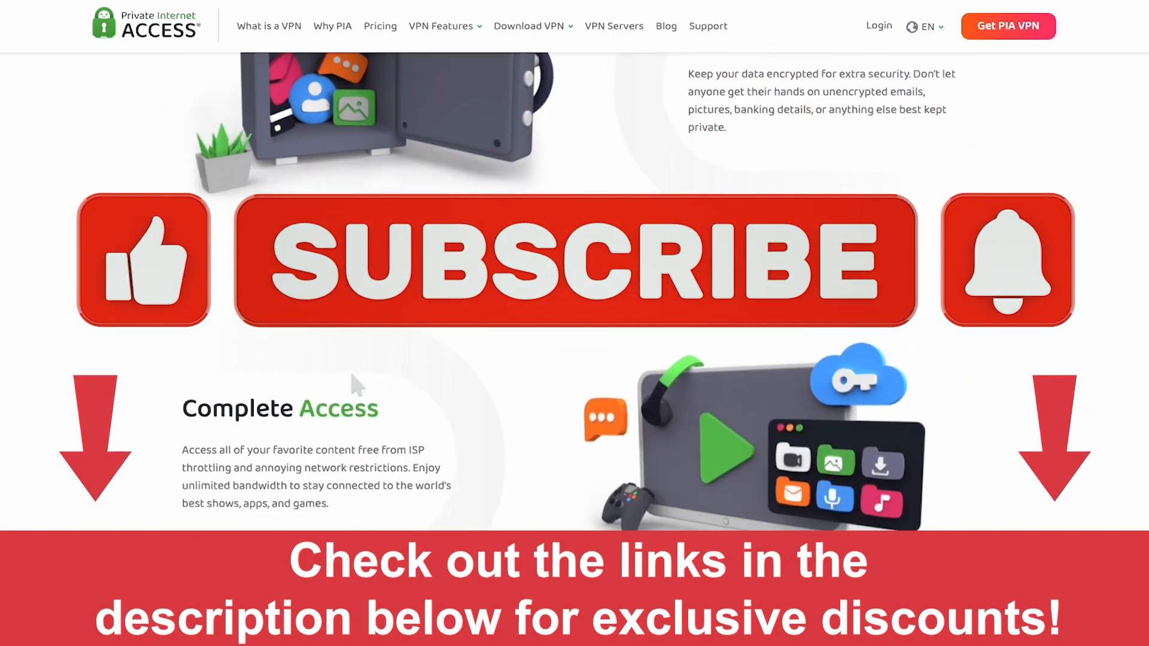
pyautogui.scroll(-3)
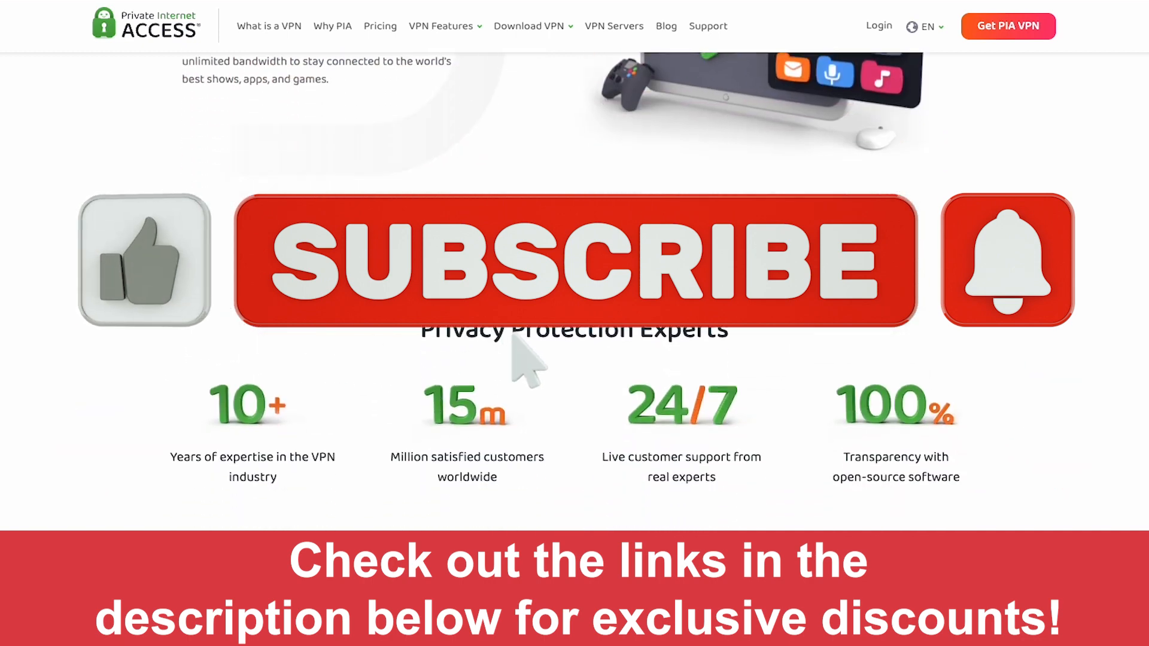